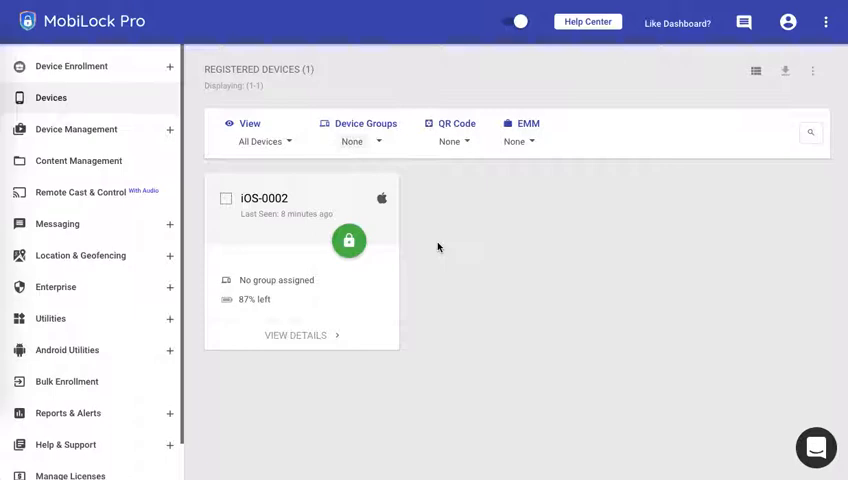
{"action": "mouse_move", "coordinate": [298, 222]}
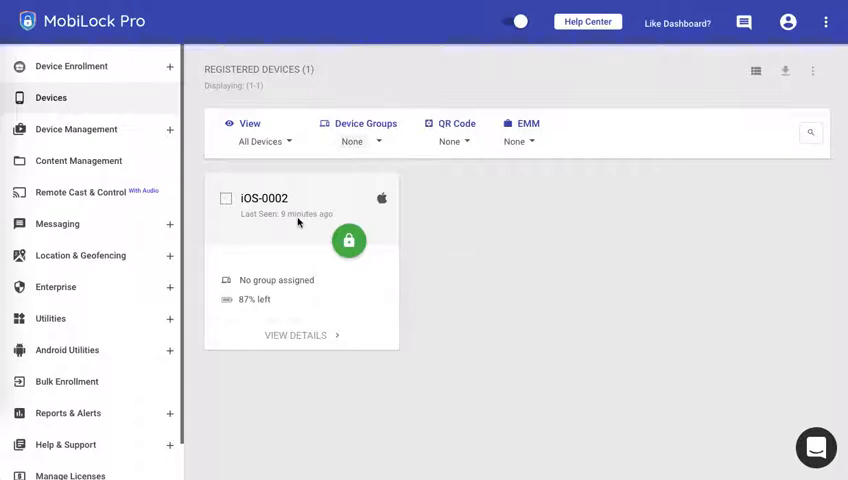
{"action": "mouse_move", "coordinate": [144, 78]}
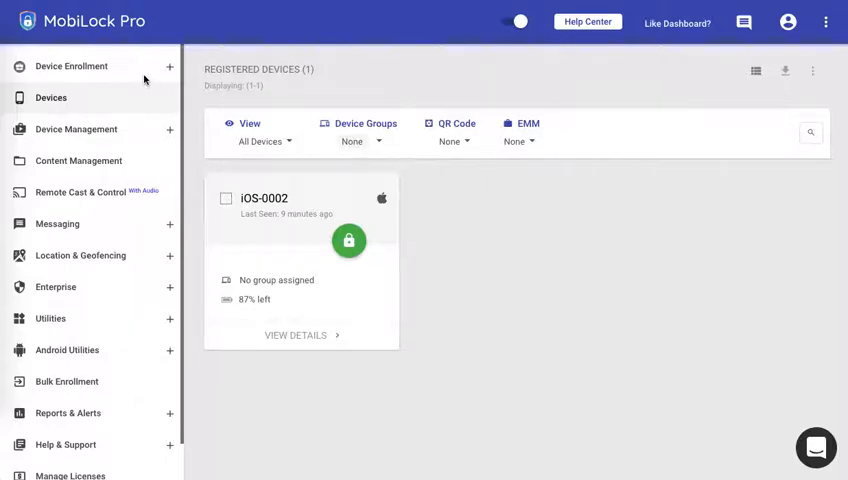
- Expand Device Enrollment in the sidebar and go to Apple Setup
{"action": "left_click", "coordinate": [71, 66]}
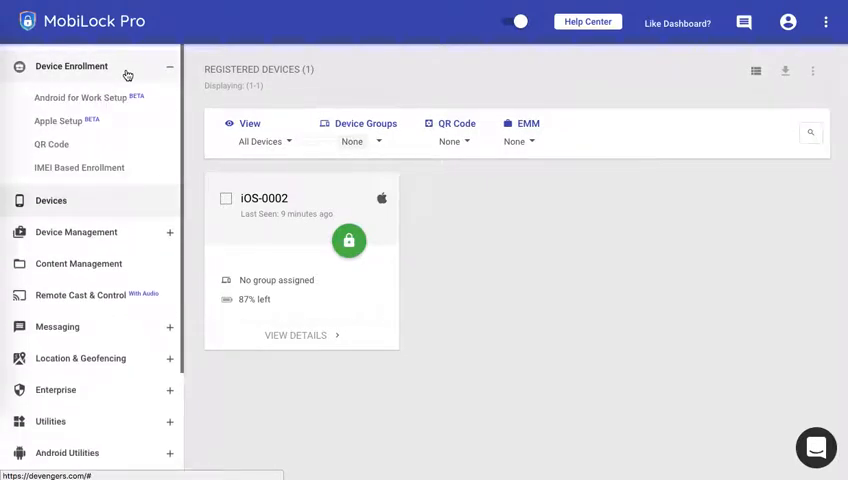
{"action": "left_click", "coordinate": [57, 120]}
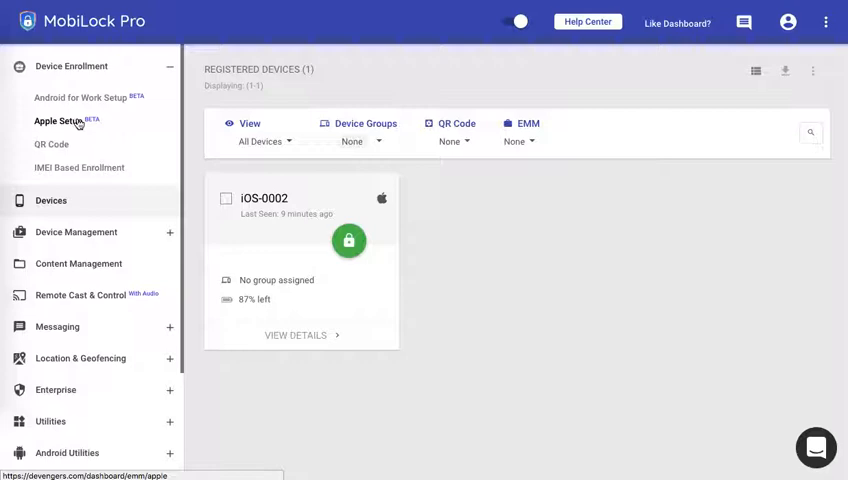
{"action": "left_click", "coordinate": [62, 120]}
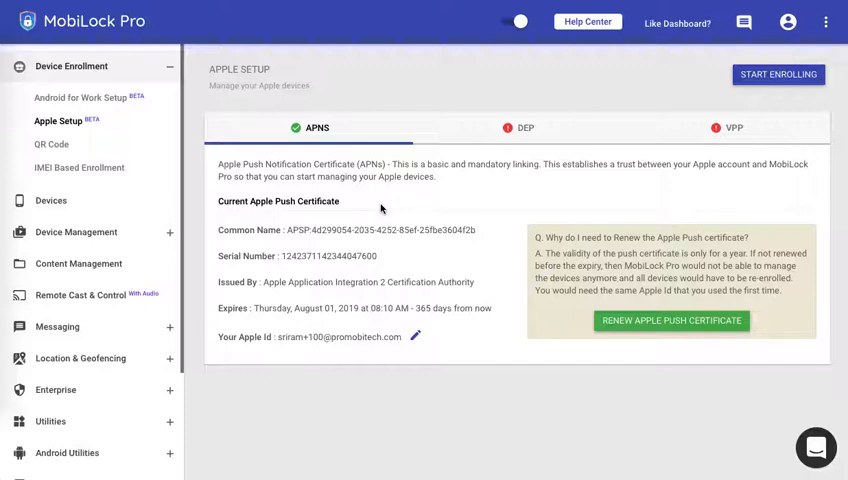
- On the VPP tab, begin Add VPP Account and follow the Apple VPP Portal link
{"action": "left_click", "coordinate": [524, 128]}
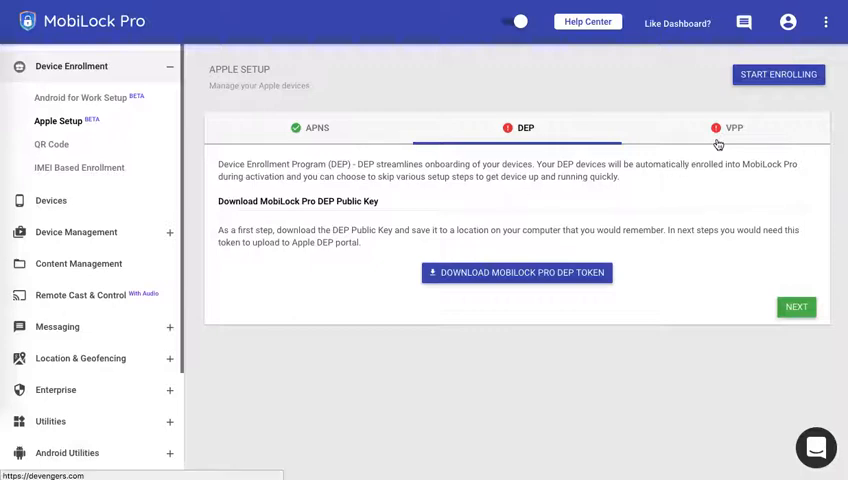
{"action": "left_click", "coordinate": [732, 127]}
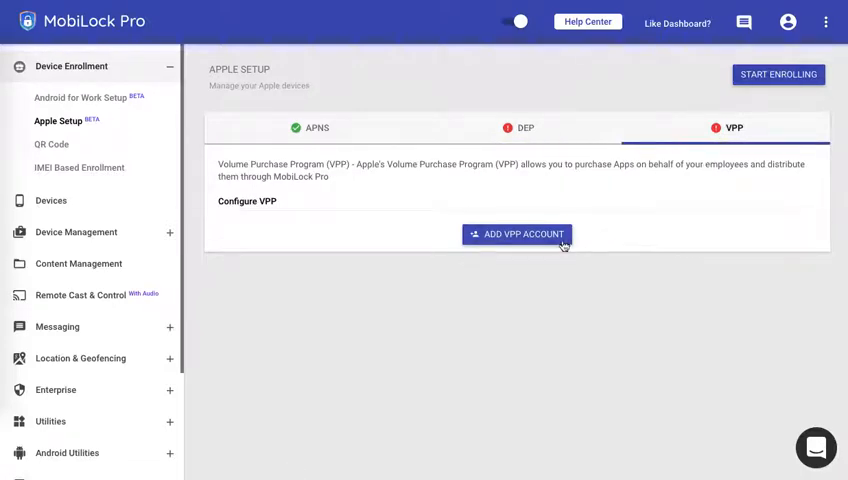
{"action": "left_click", "coordinate": [516, 234]}
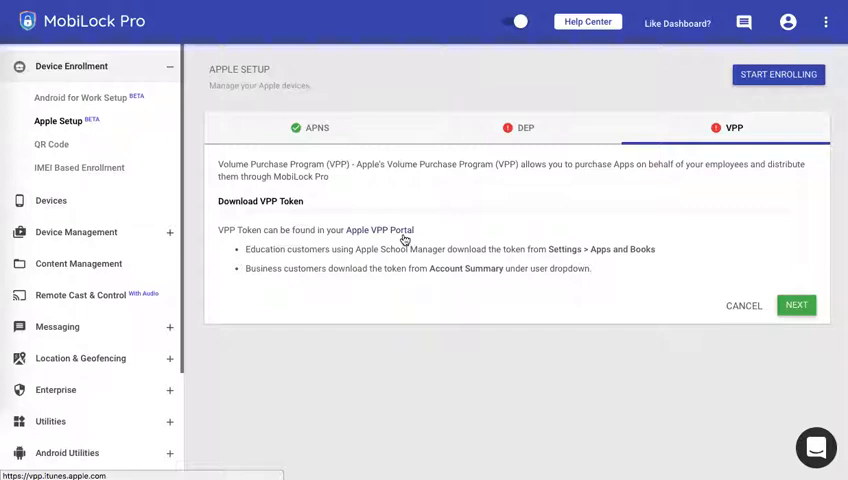
{"action": "left_click", "coordinate": [377, 230]}
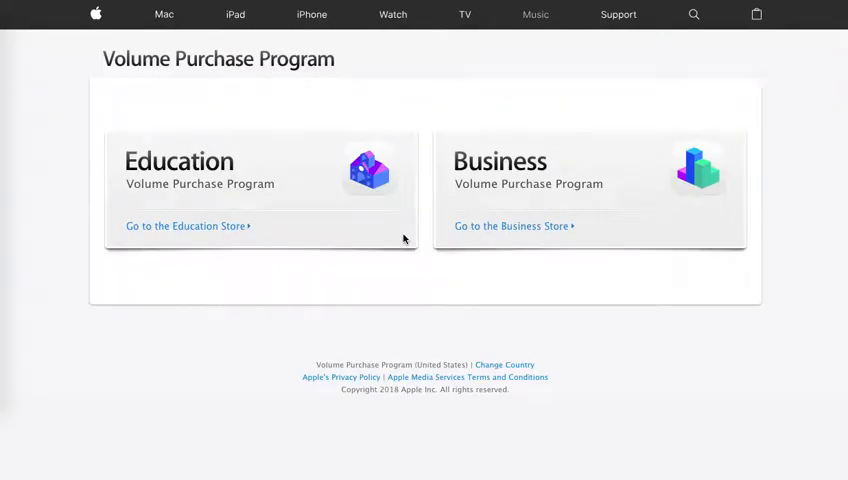
{"action": "mouse_move", "coordinate": [424, 273]}
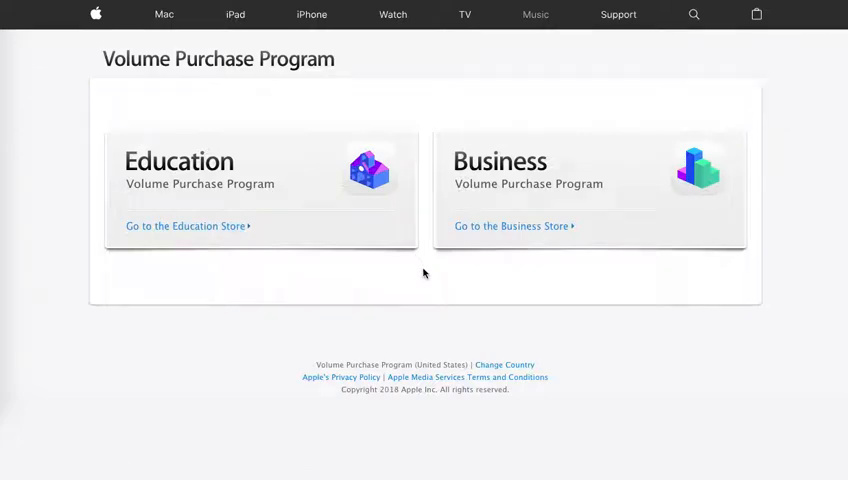
{"action": "mouse_move", "coordinate": [430, 270]}
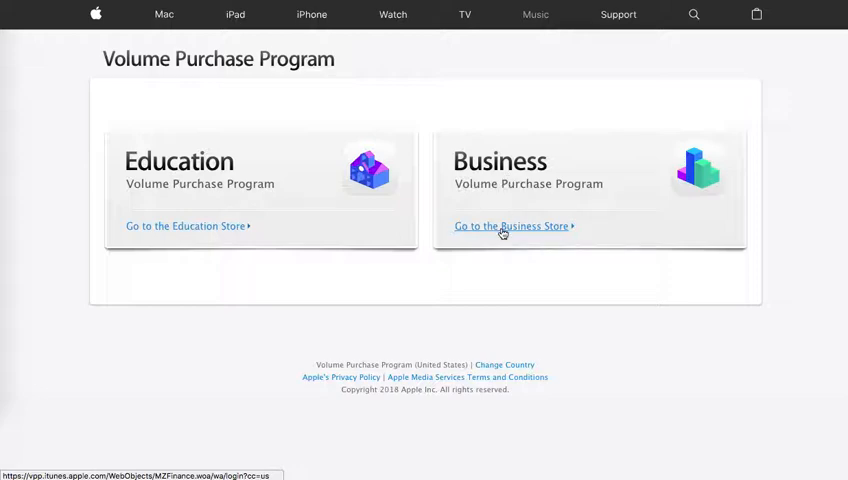
- Enter the Business Store and sign in with the account details
{"action": "left_click", "coordinate": [510, 226]}
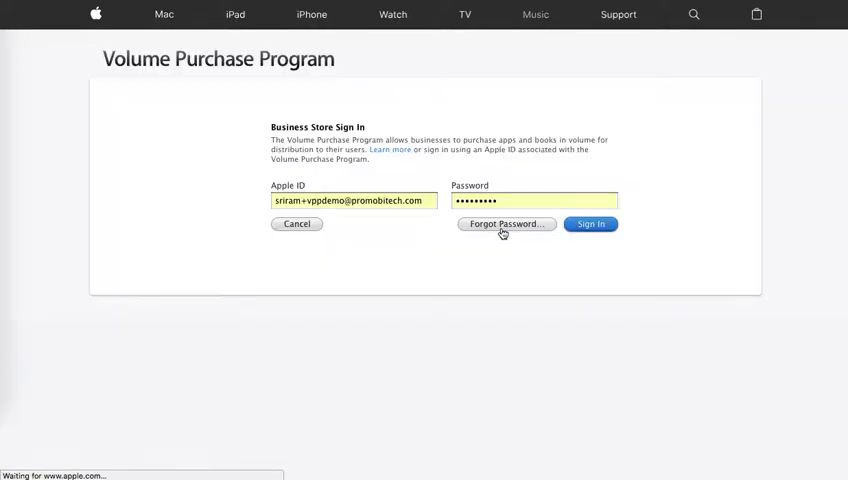
{"action": "left_click", "coordinate": [591, 224]}
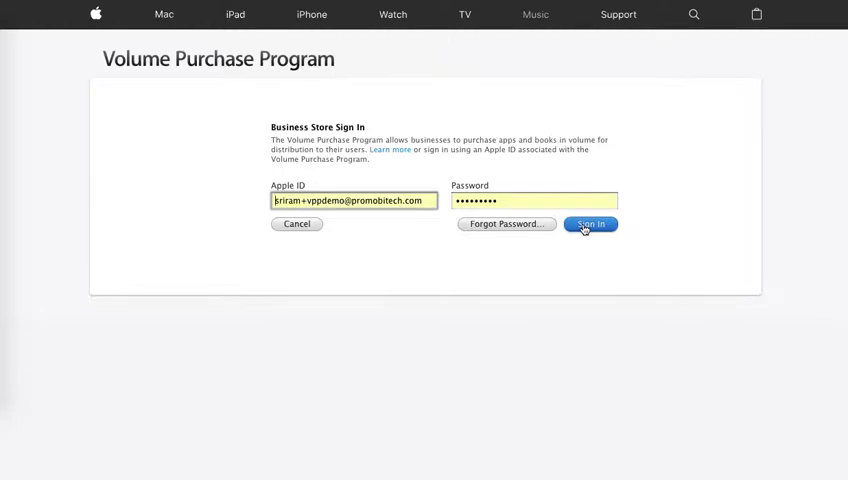
{"action": "left_click", "coordinate": [590, 224]}
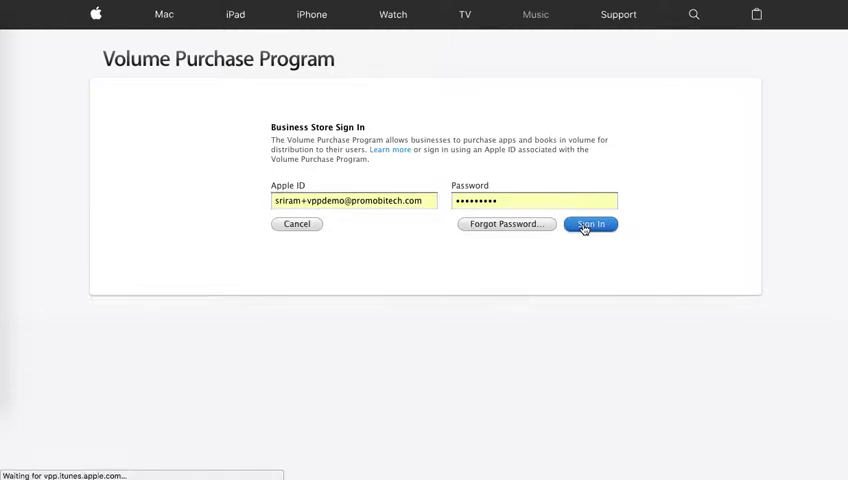
{"action": "left_click", "coordinate": [590, 224]}
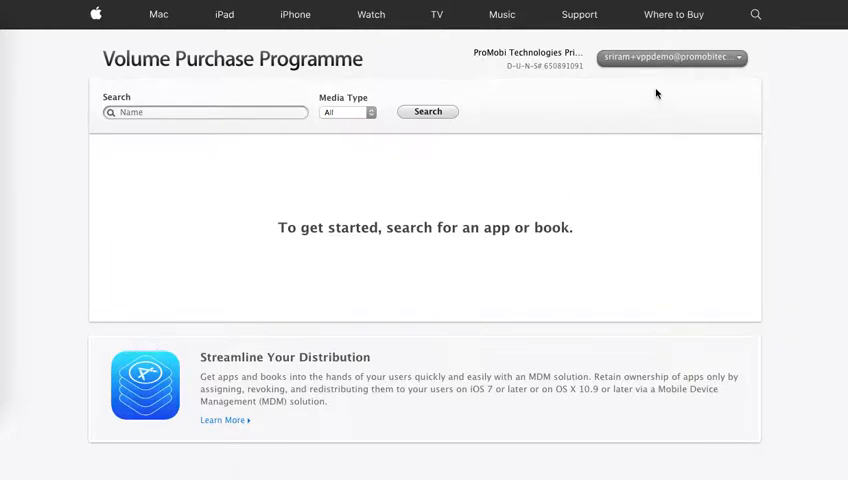
{"action": "mouse_move", "coordinate": [688, 62]}
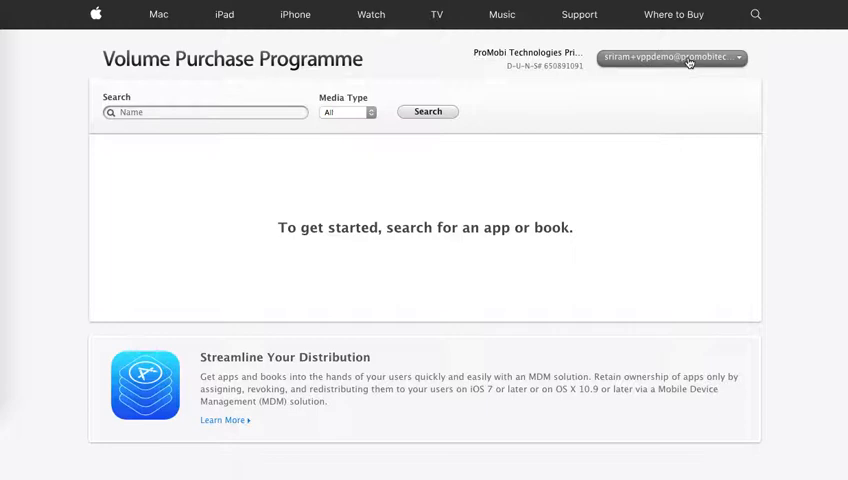
- Download the VPP token from the Account Summary page
{"action": "left_click", "coordinate": [668, 57]}
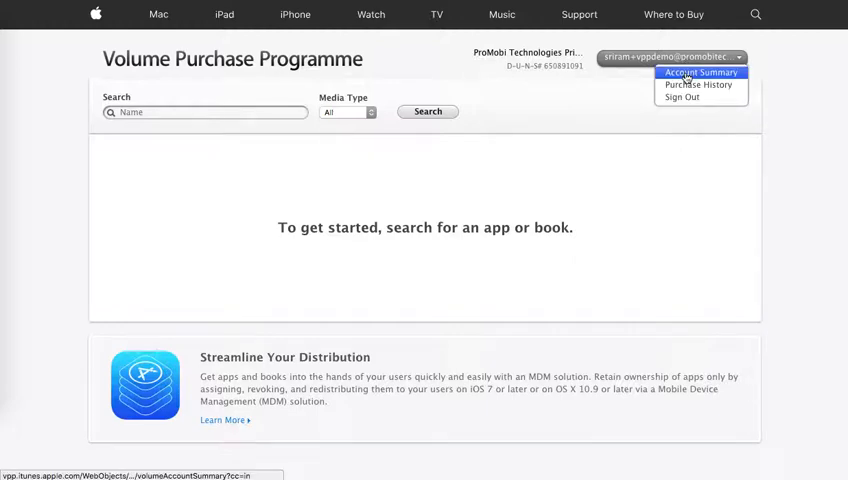
{"action": "left_click", "coordinate": [700, 71]}
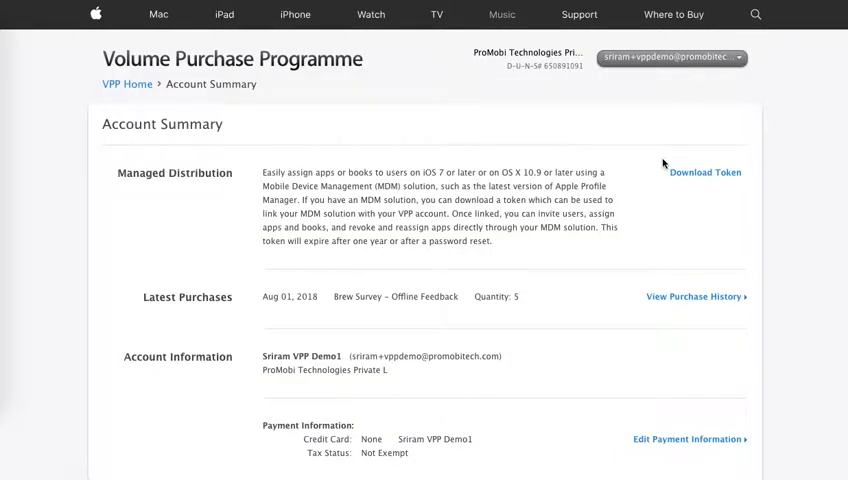
{"action": "mouse_move", "coordinate": [660, 168]}
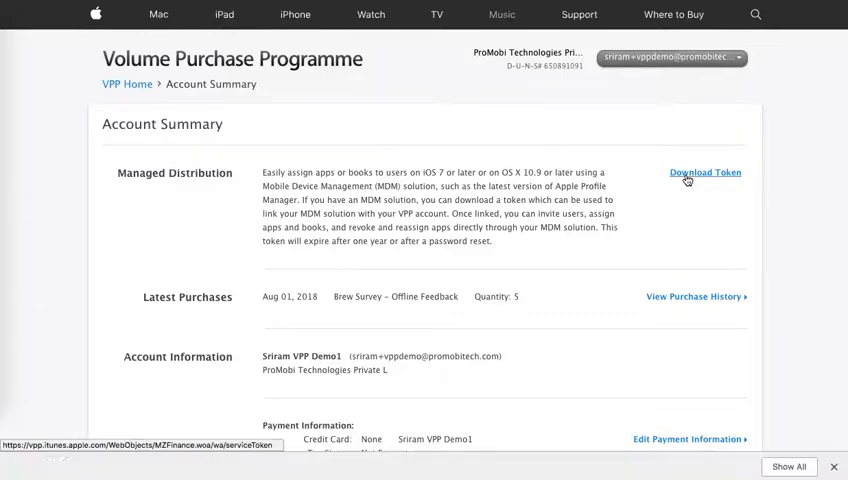
{"action": "left_click", "coordinate": [704, 172]}
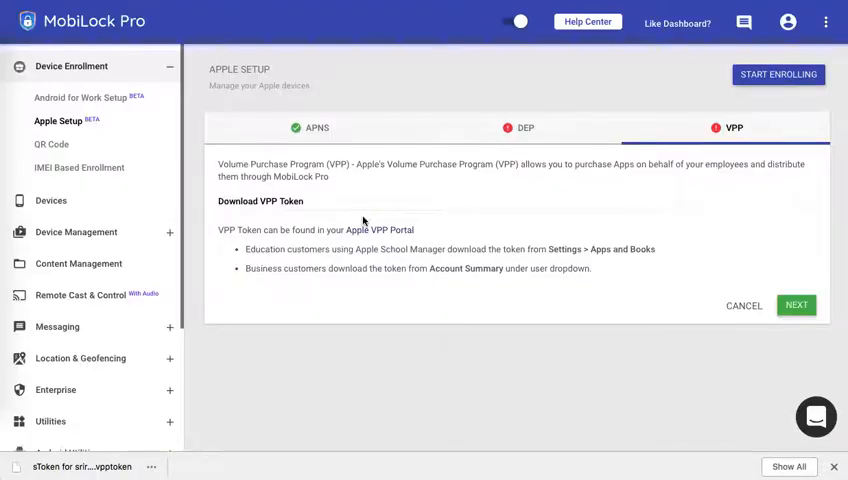
- Upload the .vpptoken file, dismiss the downloads bar, and save the VPP configuration
{"action": "left_click", "coordinate": [796, 305]}
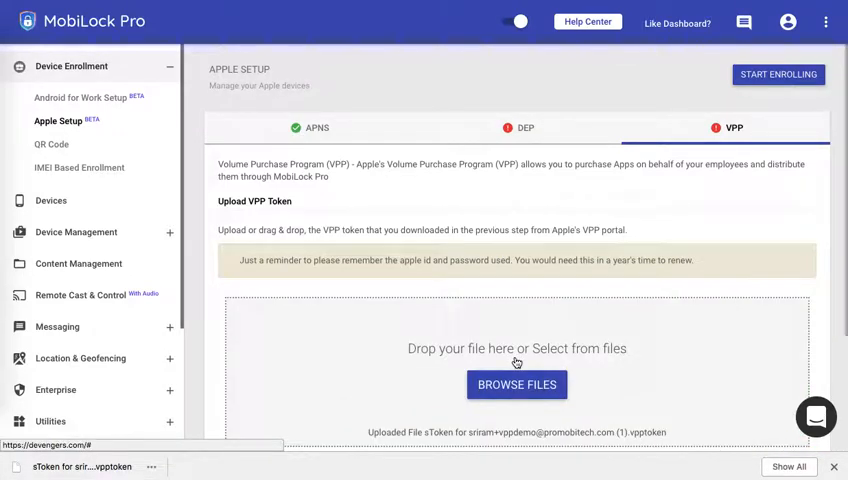
{"action": "scroll", "scroll_direction": "down", "scroll_amount": 3}
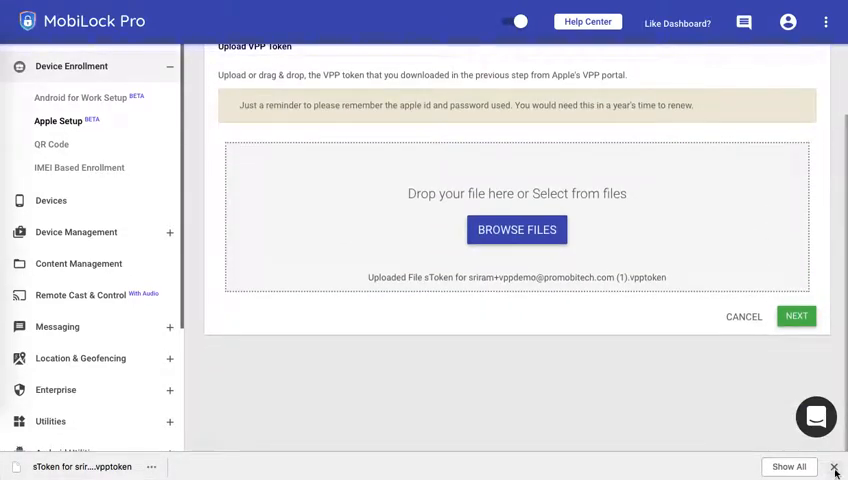
{"action": "left_click", "coordinate": [796, 316]}
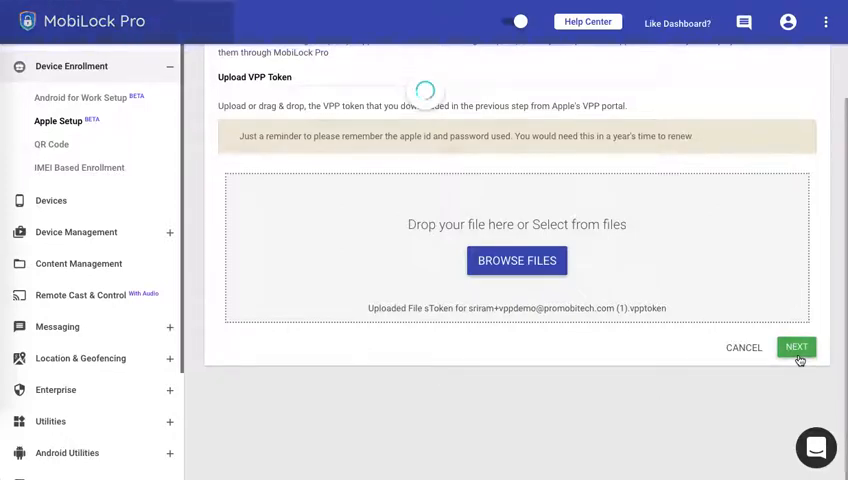
{"action": "left_click", "coordinate": [797, 347]}
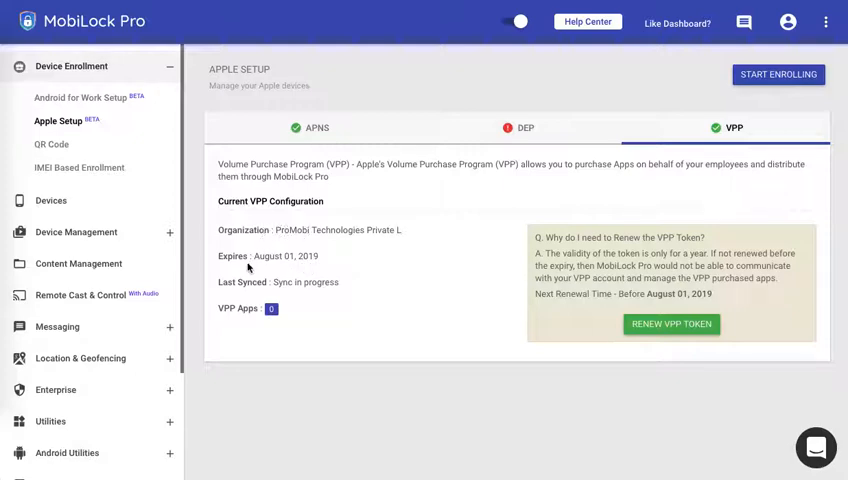
{"action": "mouse_move", "coordinate": [258, 281]}
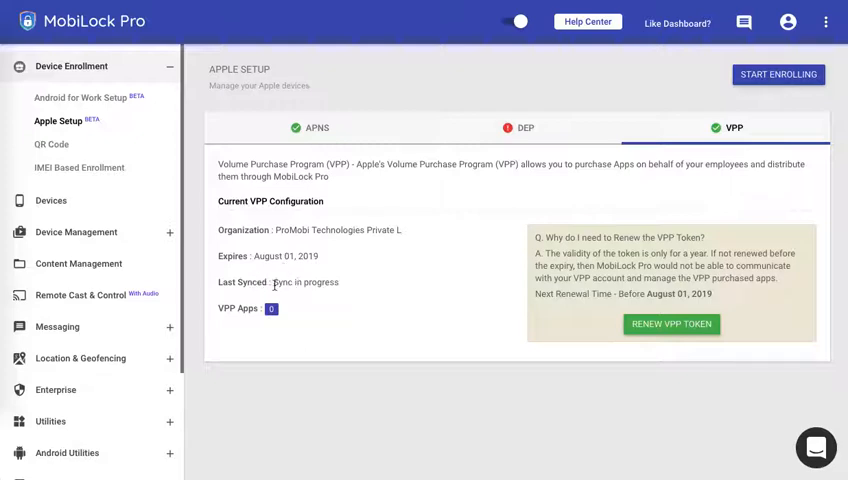
{"action": "mouse_move", "coordinate": [305, 316]}
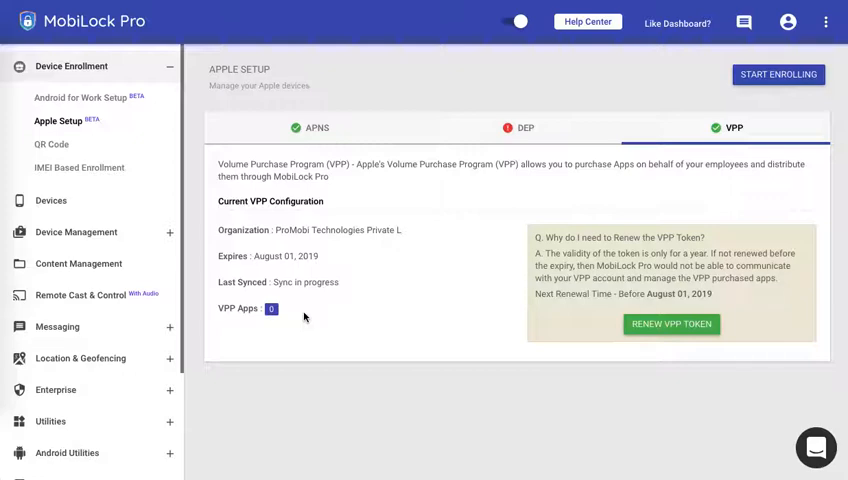
{"action": "mouse_move", "coordinate": [298, 305]}
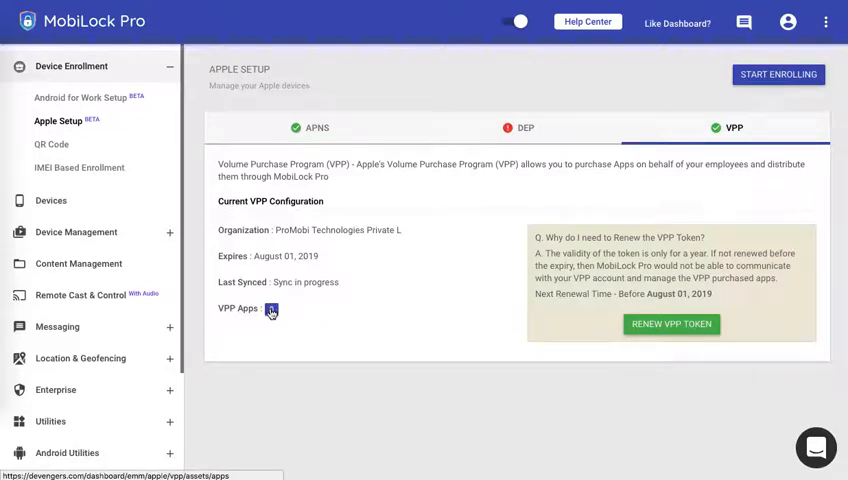
- Follow the VPP Apps count to the Assets page listing Brew Survey's licences
{"action": "left_click", "coordinate": [270, 308]}
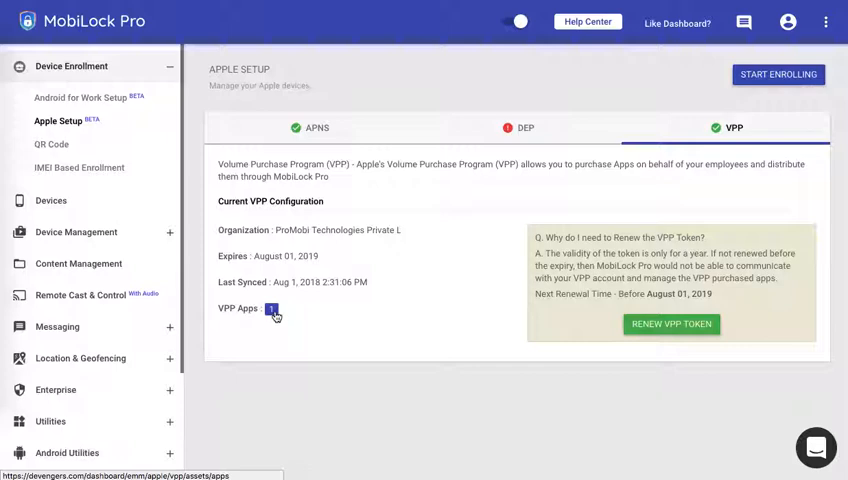
{"action": "left_click", "coordinate": [271, 308]}
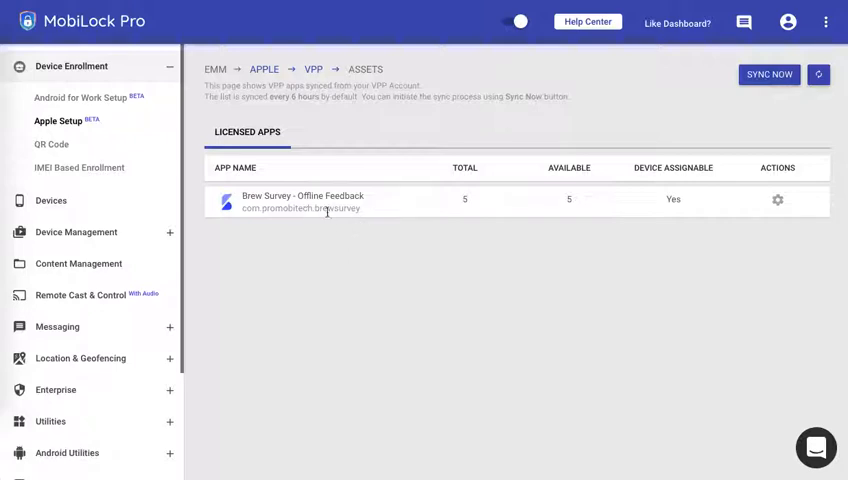
{"action": "mouse_move", "coordinate": [420, 141]}
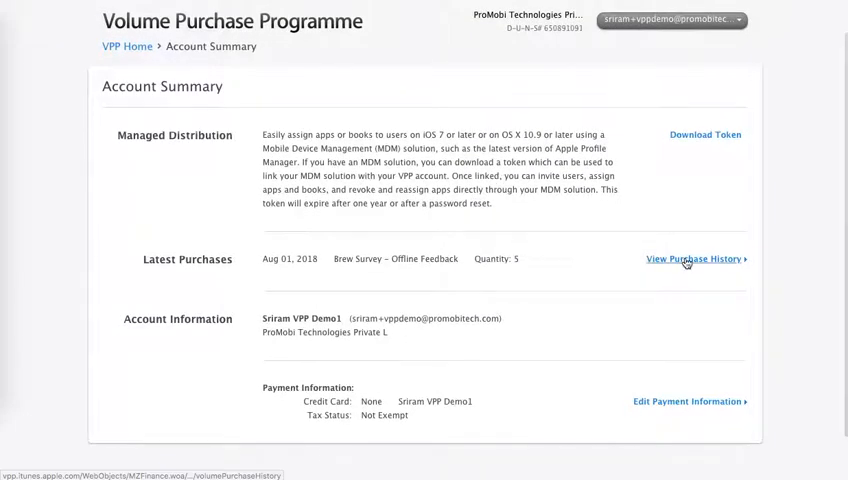
- View Purchase History to review the Brew Survey order of 5 licences
{"action": "left_click", "coordinate": [691, 259]}
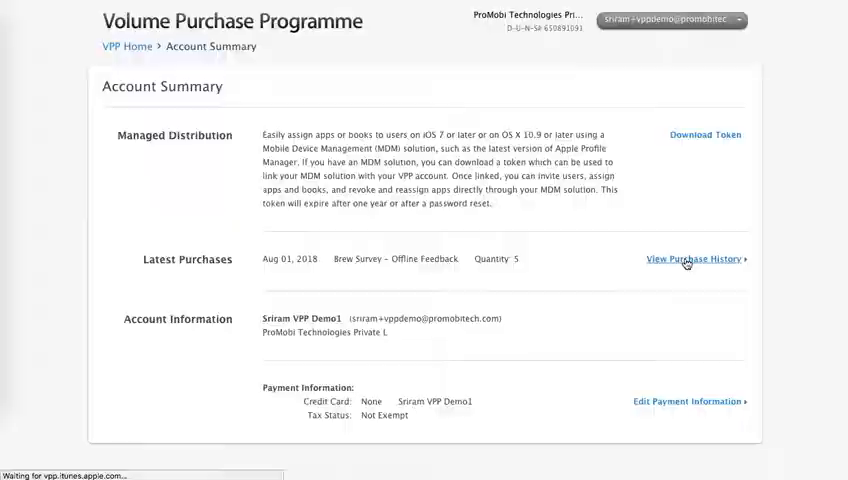
{"action": "left_click", "coordinate": [691, 259]}
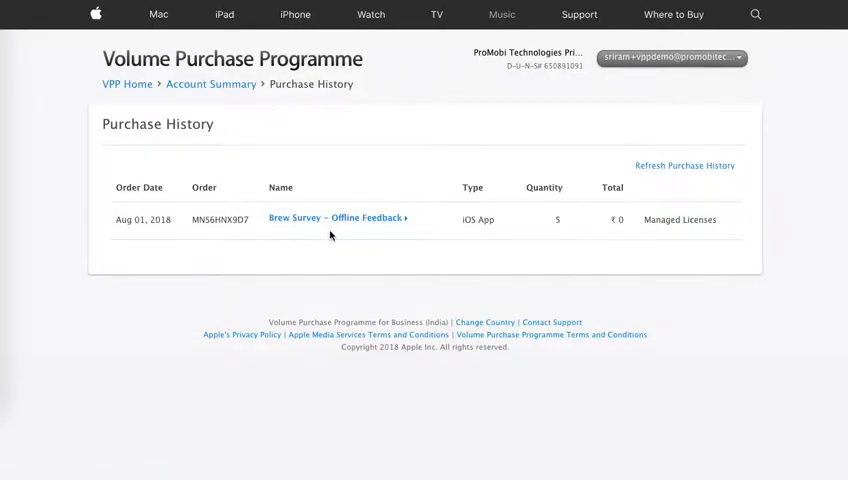
{"action": "mouse_move", "coordinate": [563, 224]}
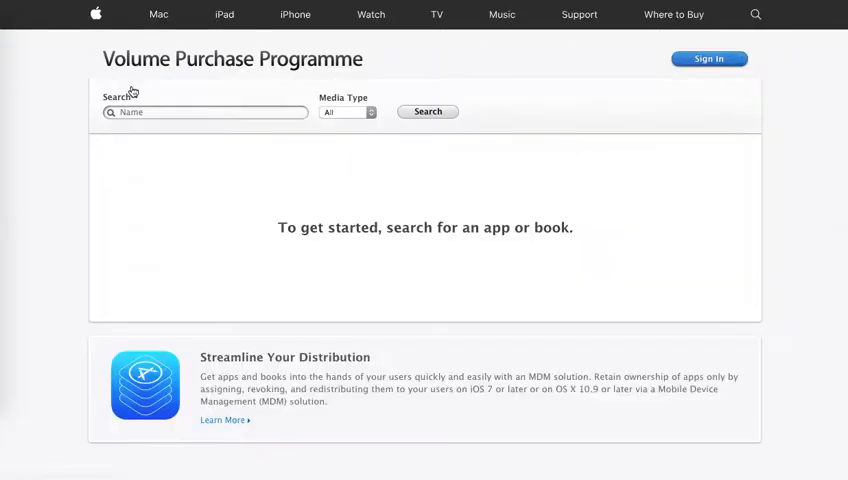
- Search the store for 'dropbox' and open the Dropbox app's purchase details
{"action": "type", "text": "dro"}
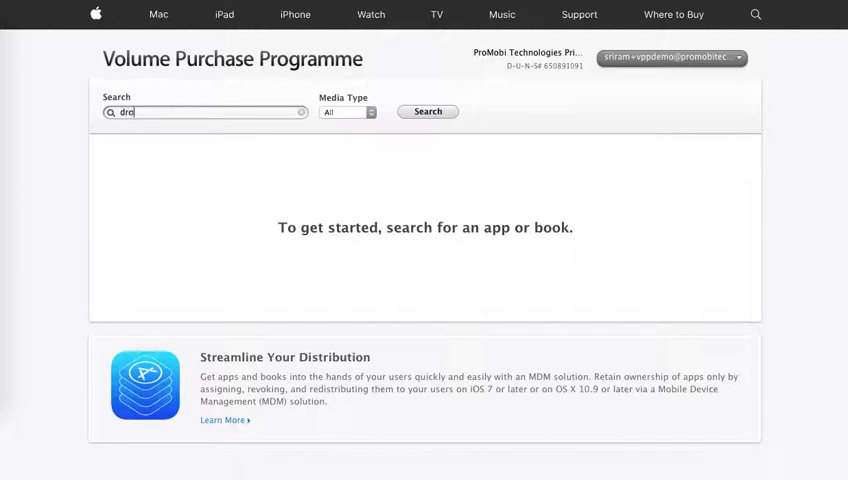
{"action": "type", "text": "dropbox"}
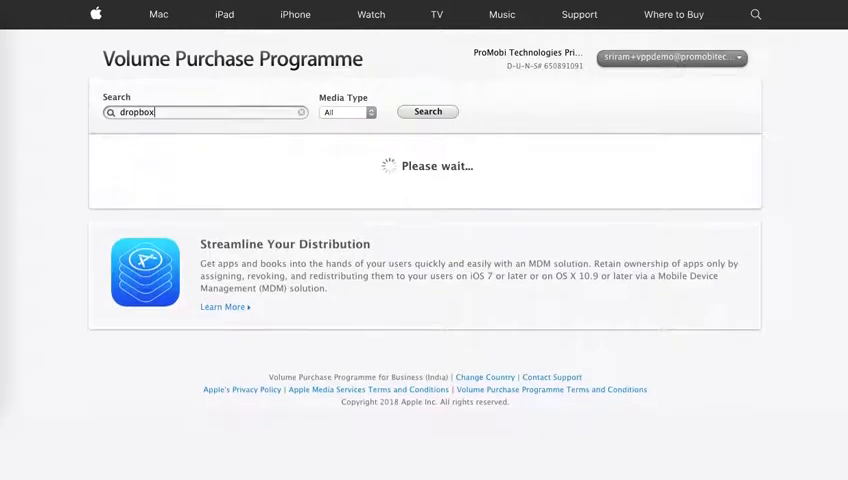
{"action": "left_click", "coordinate": [427, 111]}
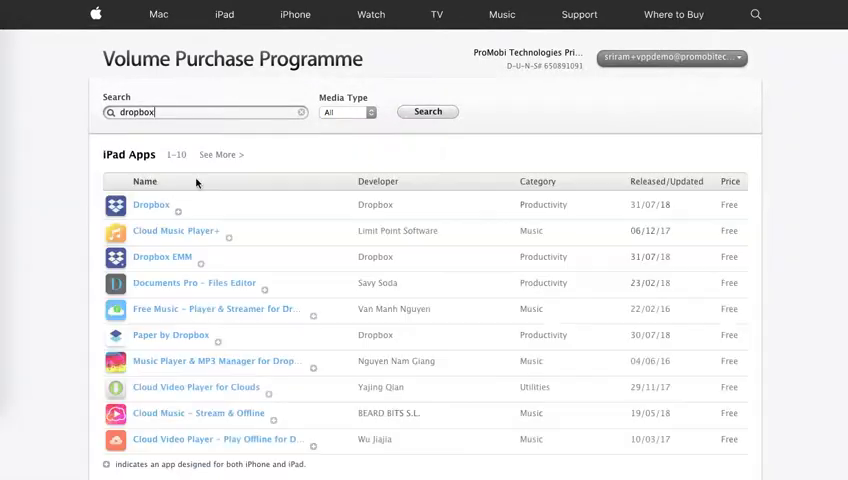
{"action": "left_click", "coordinate": [151, 205]}
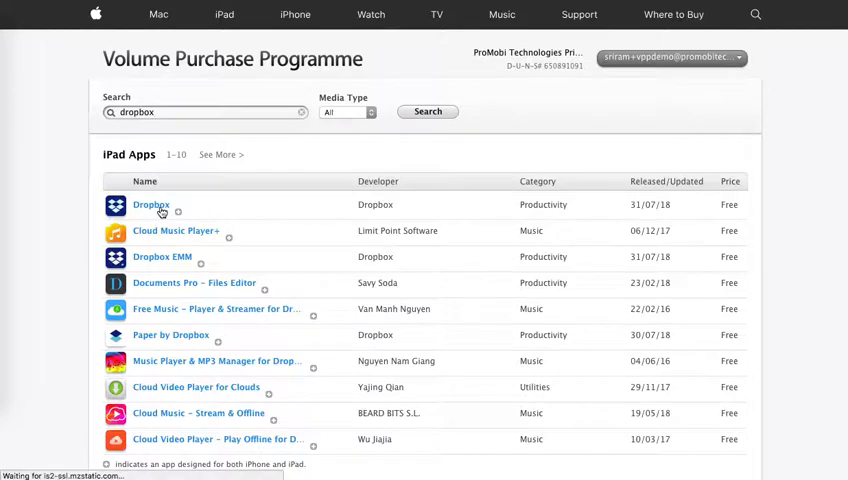
{"action": "left_click", "coordinate": [151, 204]}
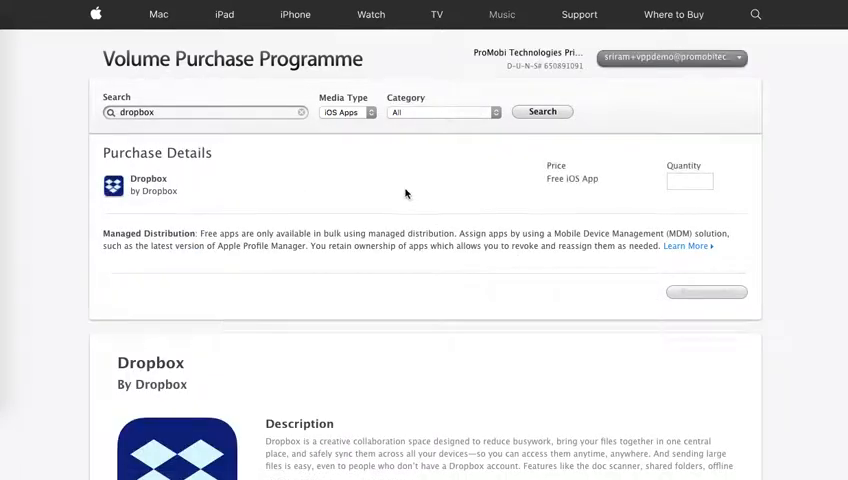
- Order 5 Dropbox licences, reviewing and placing the order
{"action": "left_click", "coordinate": [689, 181]}
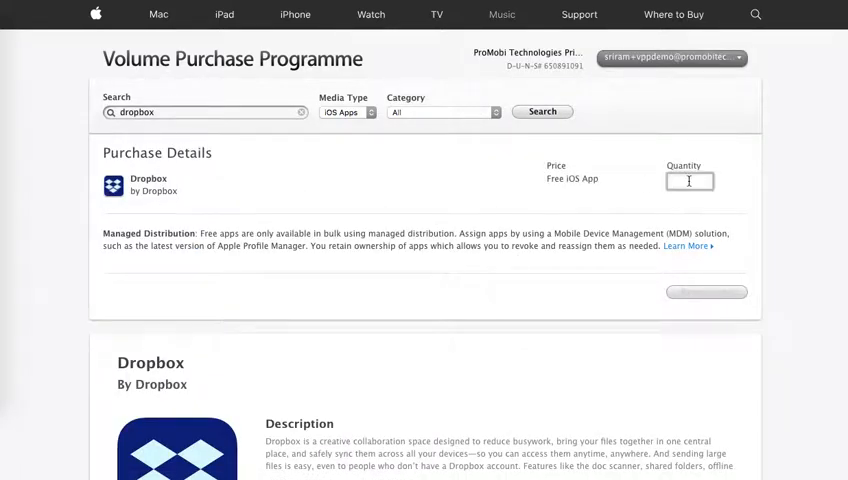
{"action": "type", "text": "5"}
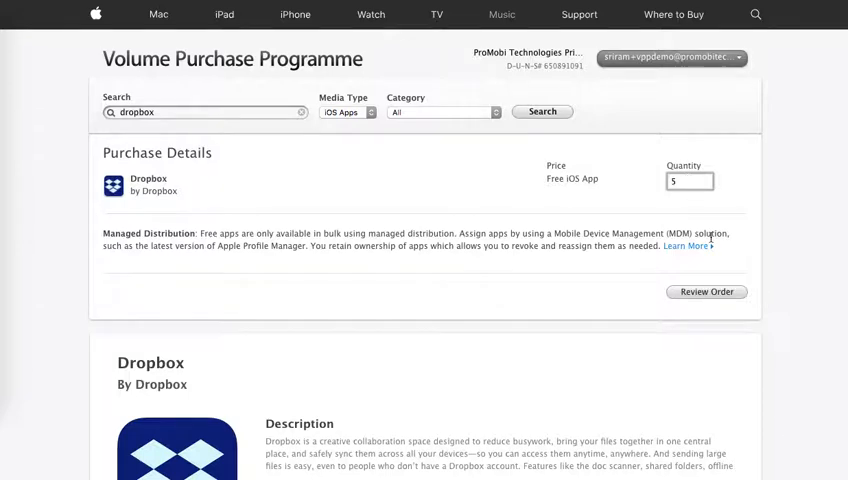
{"action": "left_click", "coordinate": [706, 291]}
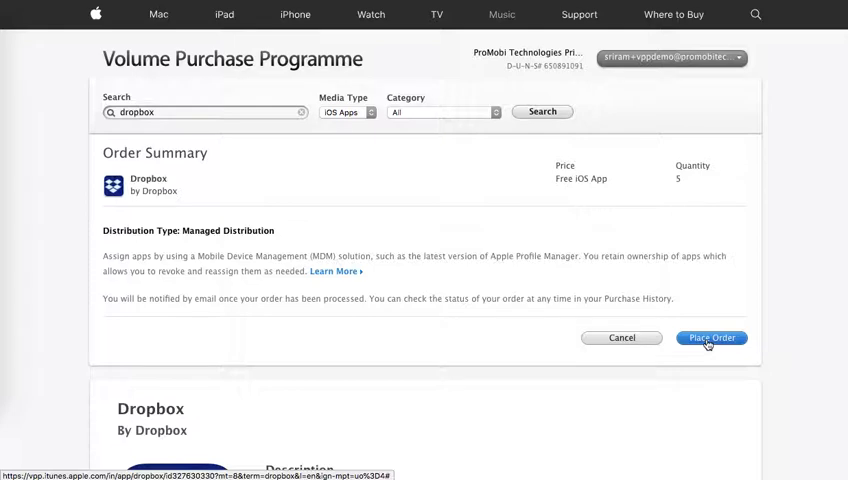
{"action": "left_click", "coordinate": [711, 337]}
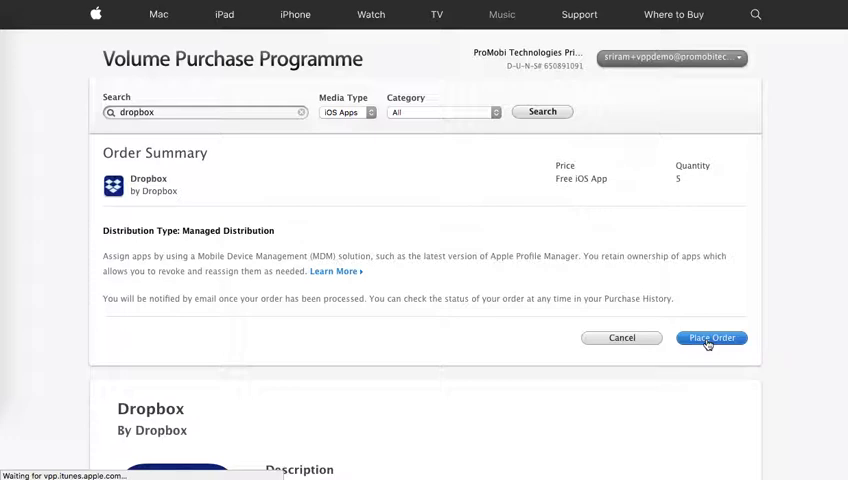
{"action": "left_click", "coordinate": [711, 337]}
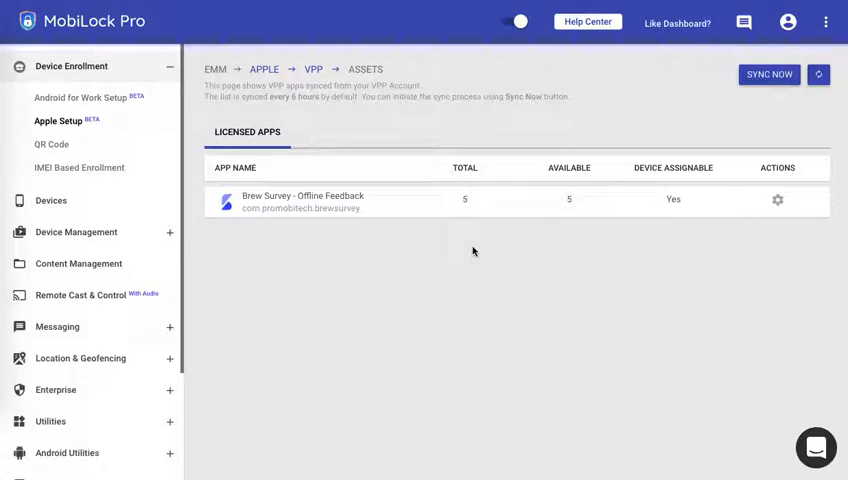
{"action": "mouse_move", "coordinate": [369, 223]}
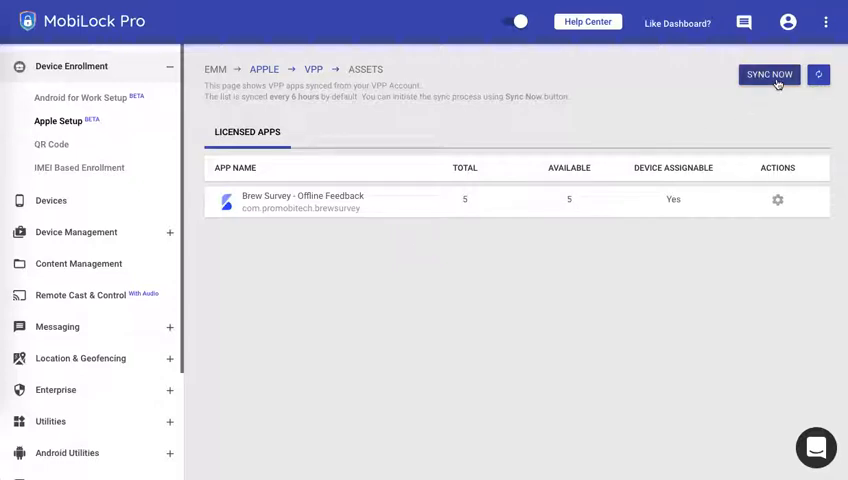
{"action": "left_click", "coordinate": [769, 74]}
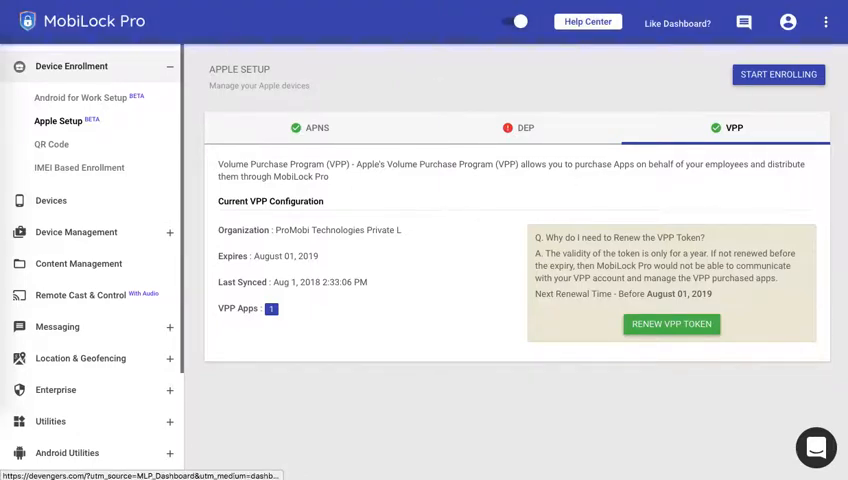
{"action": "left_click", "coordinate": [316, 127]}
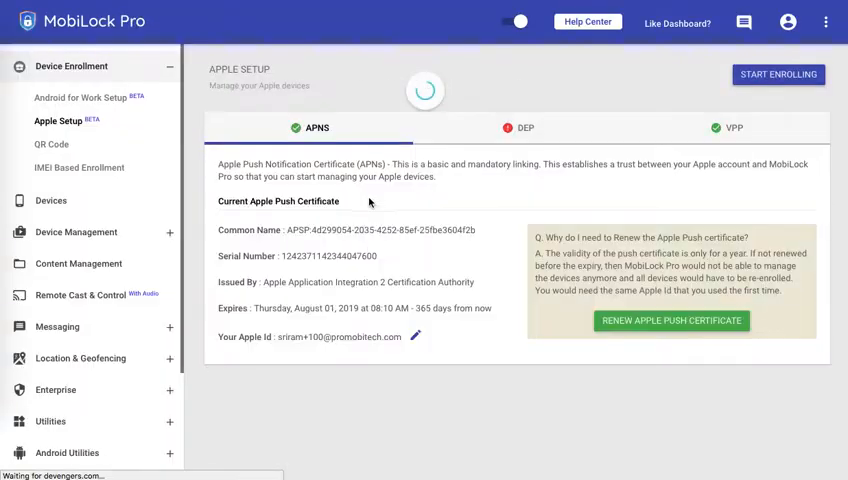
{"action": "left_click", "coordinate": [732, 127]}
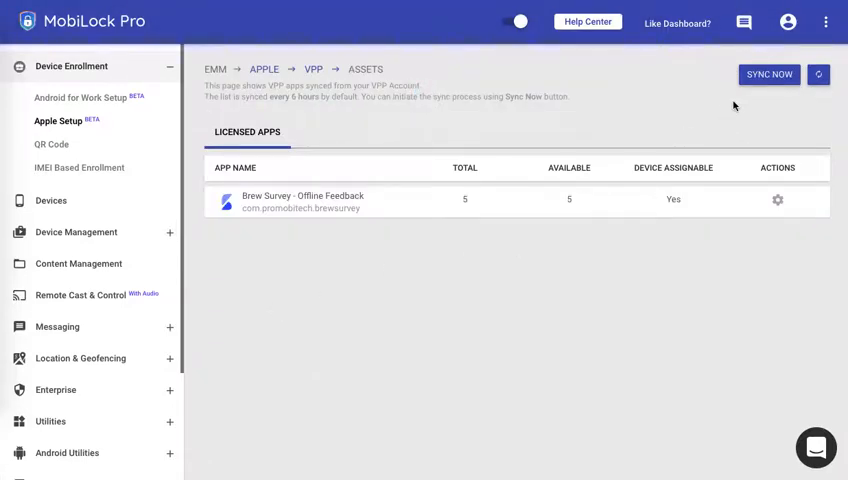
{"action": "left_click", "coordinate": [769, 74]}
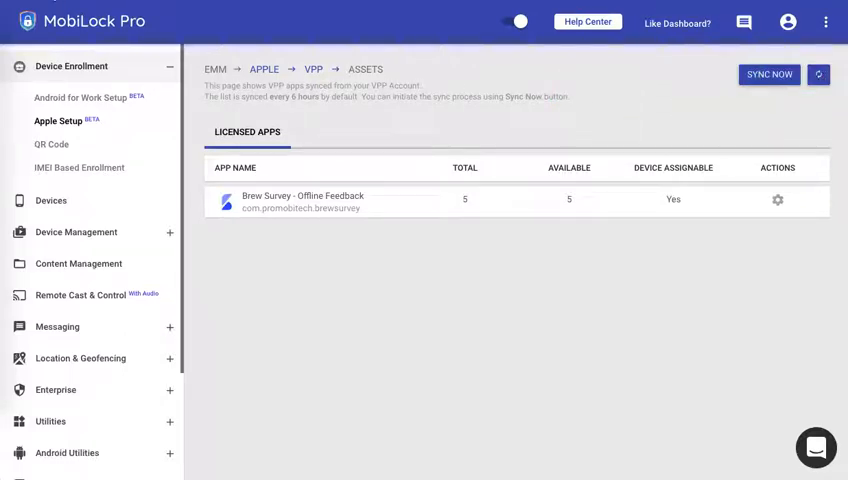
{"action": "mouse_move", "coordinate": [353, 115]}
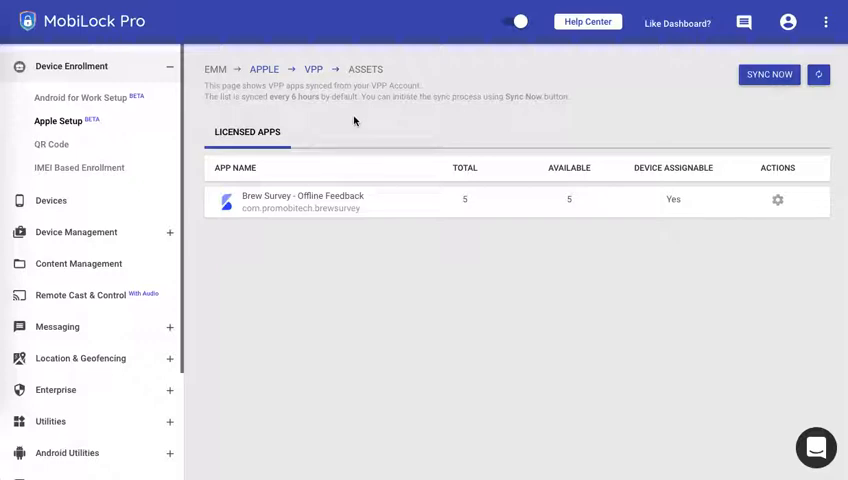
{"action": "mouse_move", "coordinate": [326, 139]}
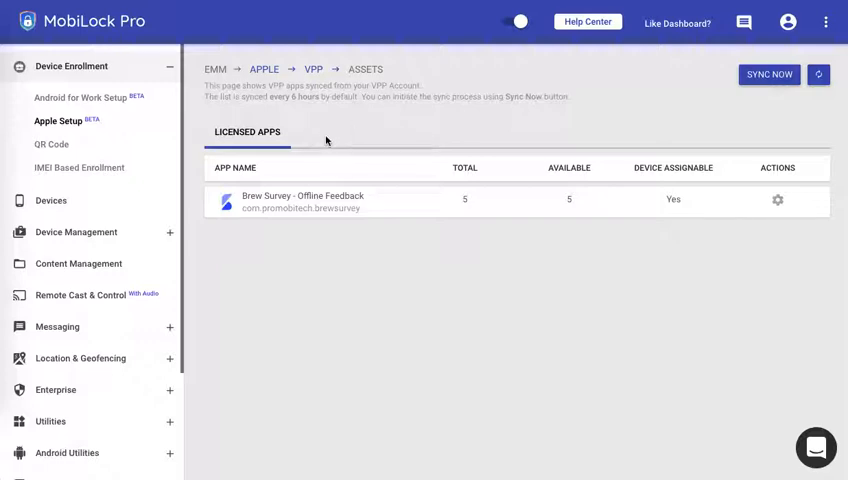
{"action": "mouse_move", "coordinate": [333, 135]}
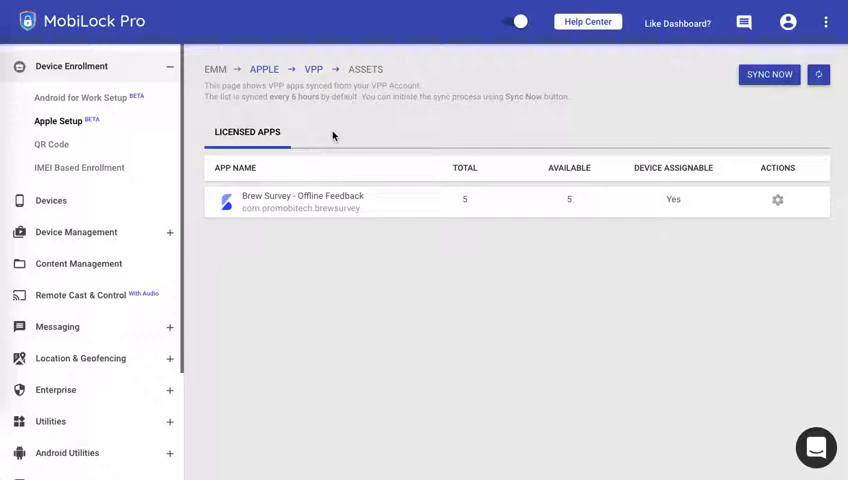
{"action": "mouse_move", "coordinate": [443, 118]}
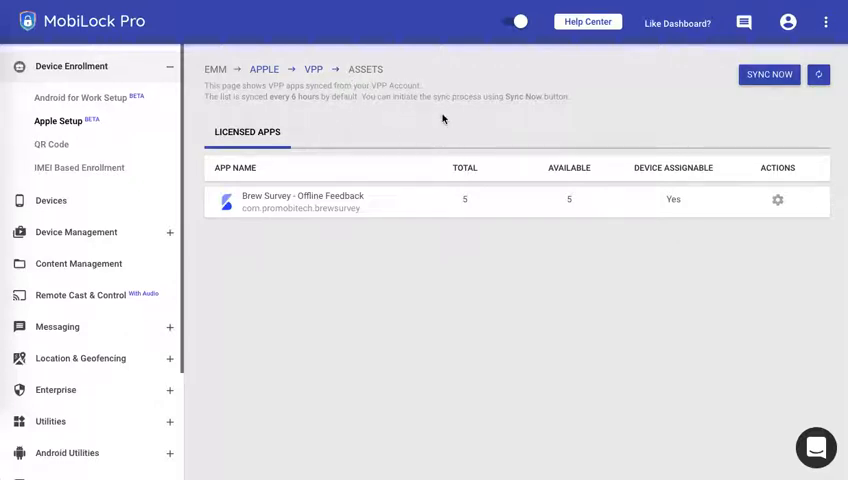
{"action": "mouse_move", "coordinate": [337, 85]}
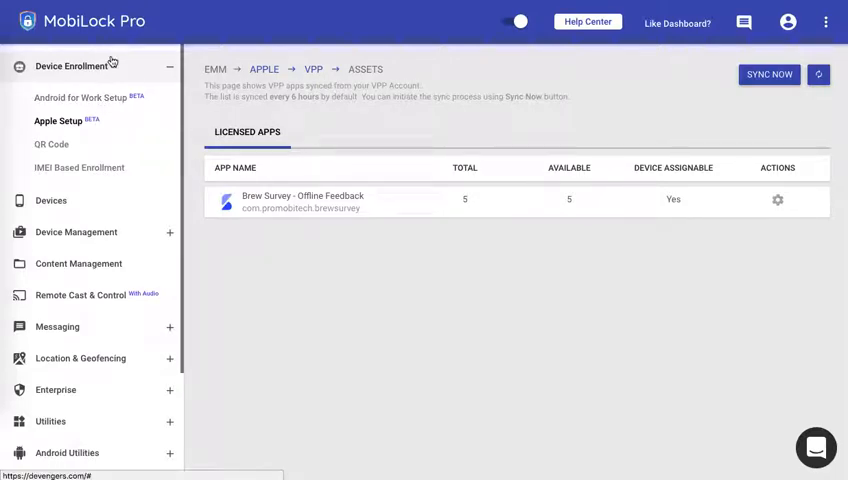
{"action": "left_click", "coordinate": [57, 124]}
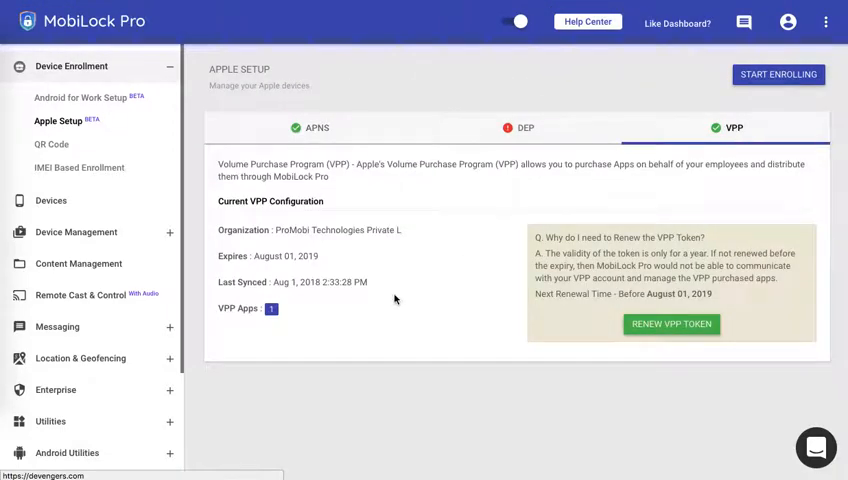
{"action": "left_click", "coordinate": [271, 308]}
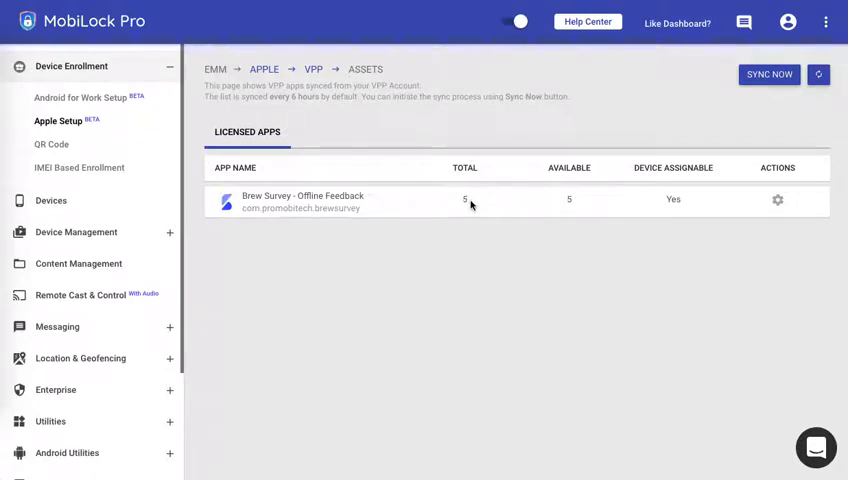
{"action": "mouse_move", "coordinate": [576, 206]}
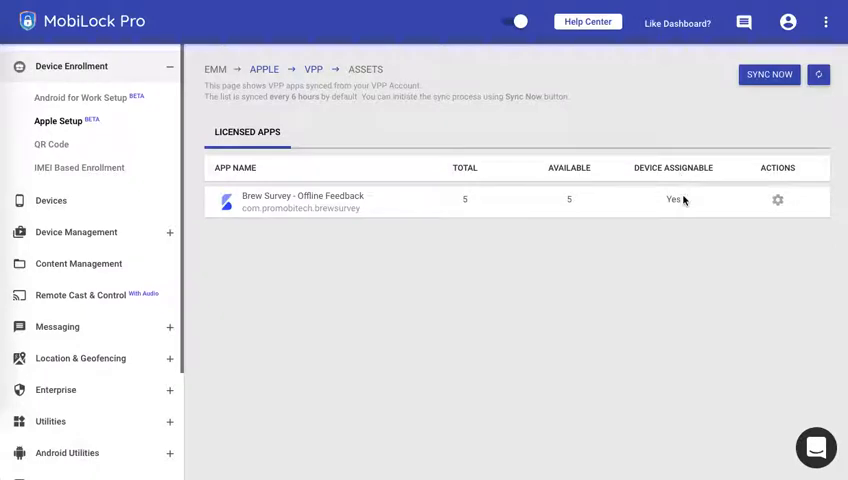
{"action": "mouse_move", "coordinate": [684, 207]}
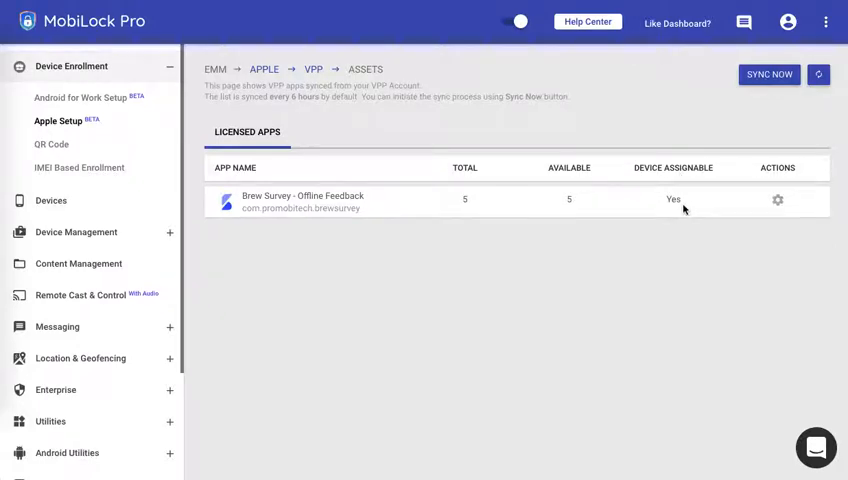
{"action": "mouse_move", "coordinate": [681, 167]}
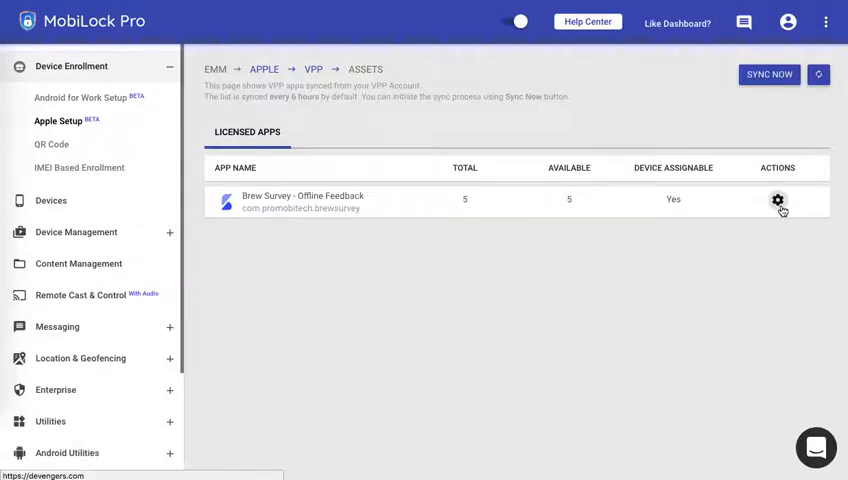
- Check Brew Survey's license assignments, finding the list empty
{"action": "left_click", "coordinate": [777, 199]}
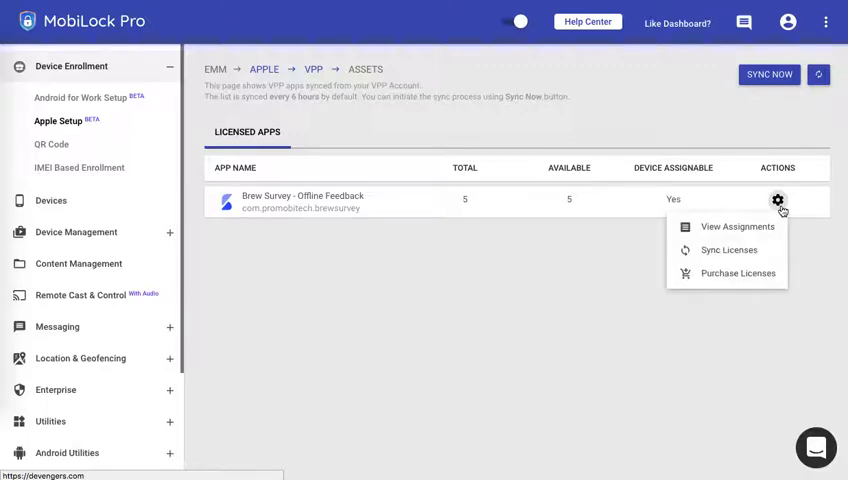
{"action": "mouse_move", "coordinate": [737, 226]}
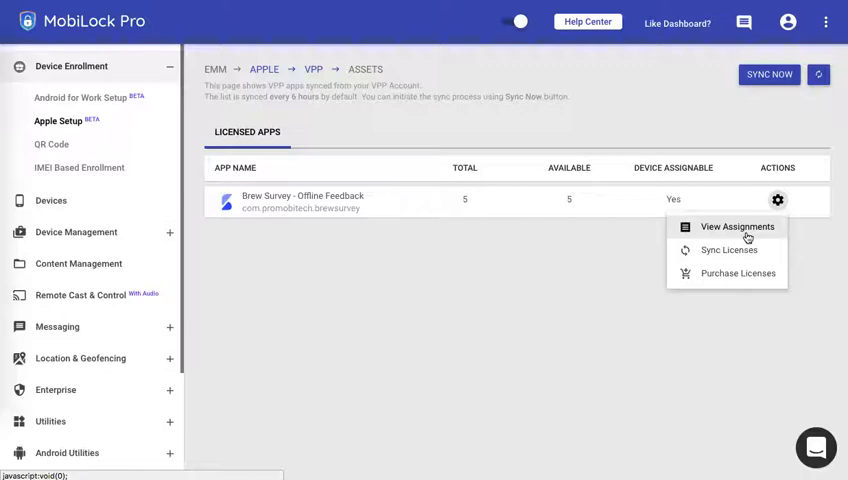
{"action": "left_click", "coordinate": [736, 227]}
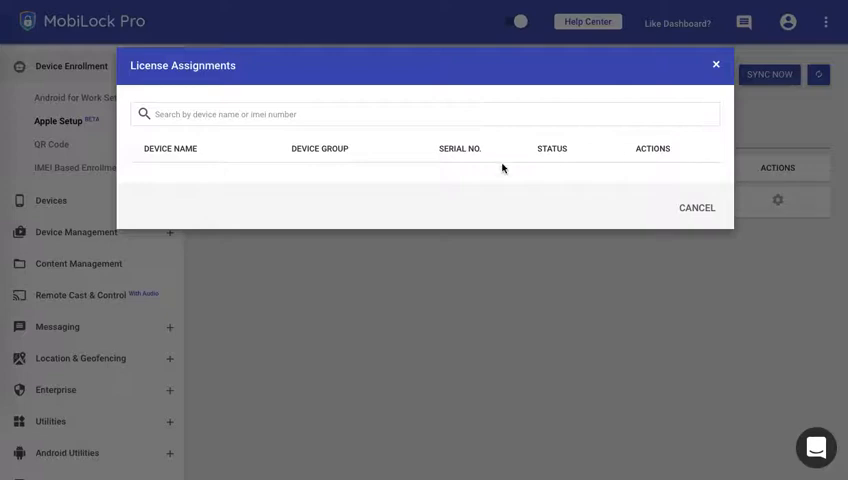
{"action": "mouse_move", "coordinate": [278, 165]}
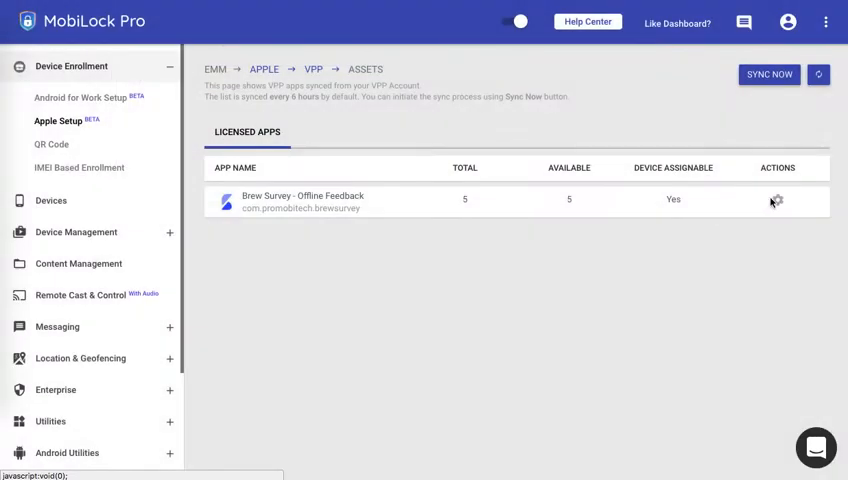
{"action": "left_click", "coordinate": [777, 199]}
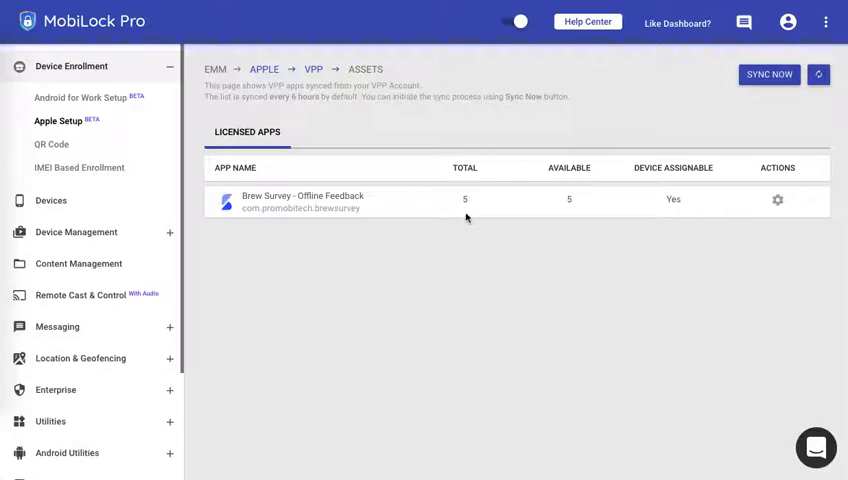
{"action": "mouse_move", "coordinate": [536, 207]}
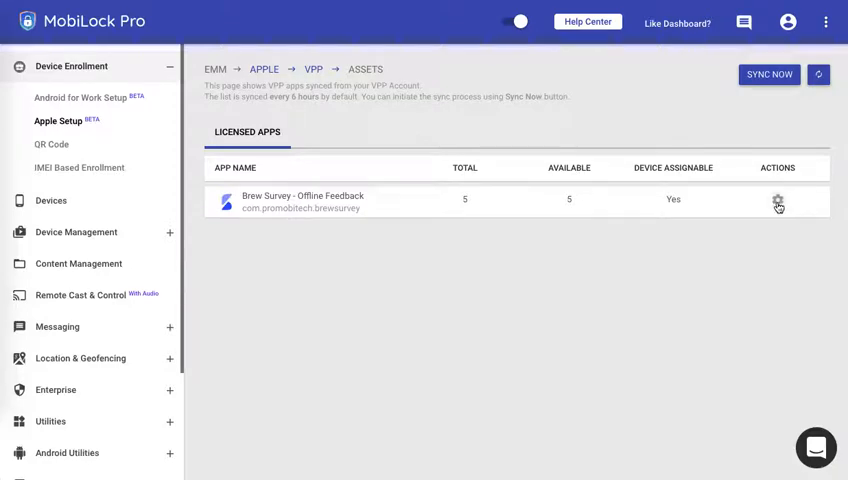
- Sync Brew Survey's licenses, then go to its Purchase Licenses page
{"action": "left_click", "coordinate": [777, 199]}
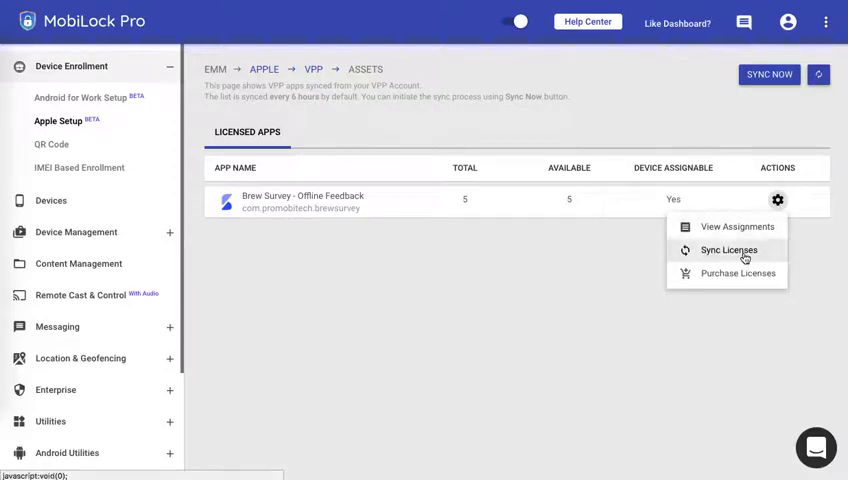
{"action": "left_click", "coordinate": [727, 250]}
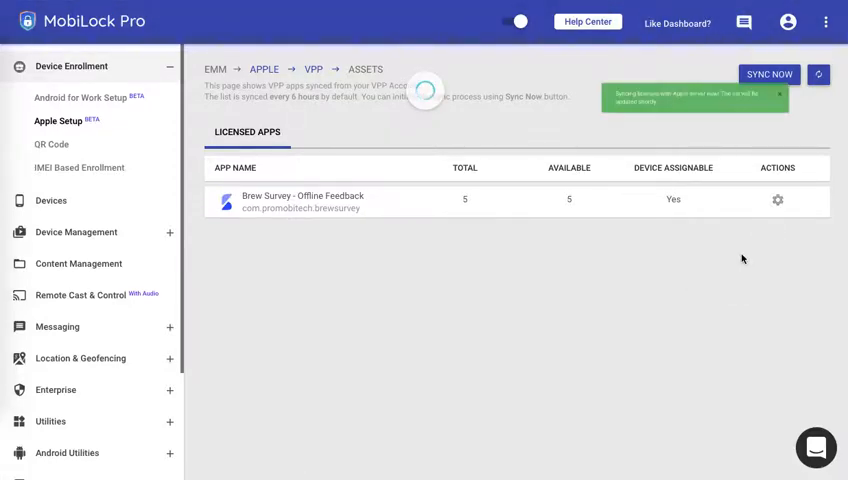
{"action": "left_click", "coordinate": [769, 74]}
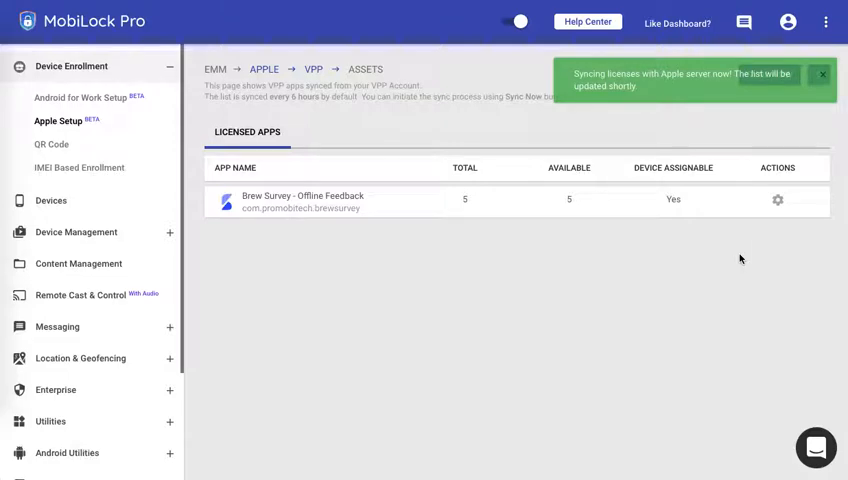
{"action": "mouse_move", "coordinate": [714, 255]}
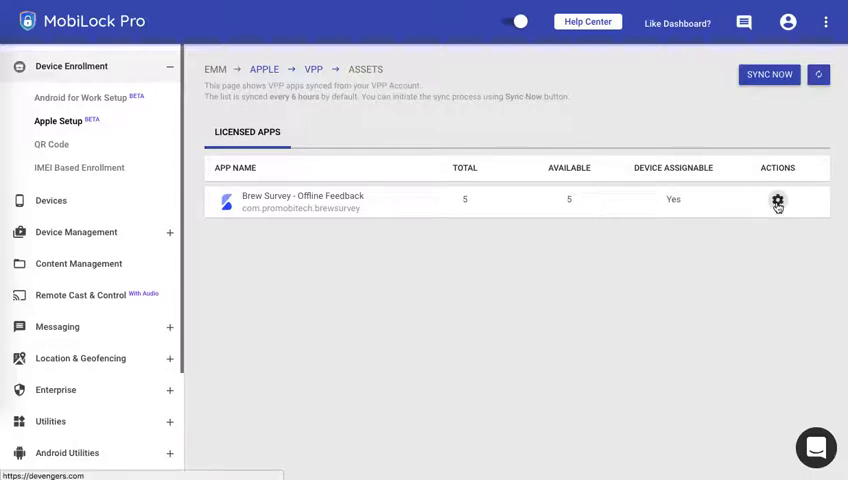
{"action": "left_click", "coordinate": [777, 199]}
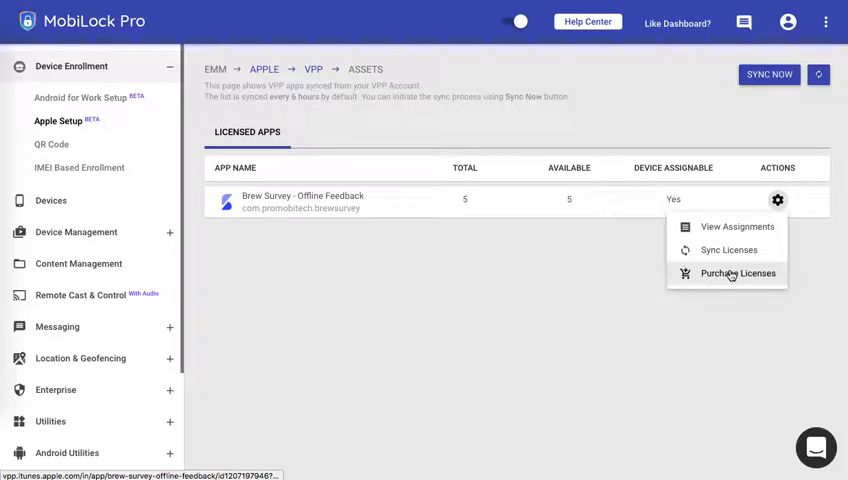
{"action": "left_click", "coordinate": [738, 273]}
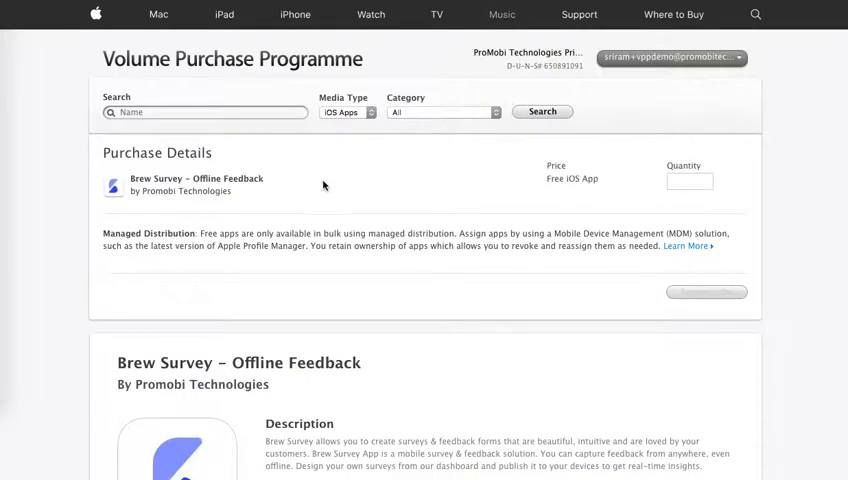
- Place an order for 5 Brew Survey licences, then open purchase history
{"action": "left_click", "coordinate": [689, 181]}
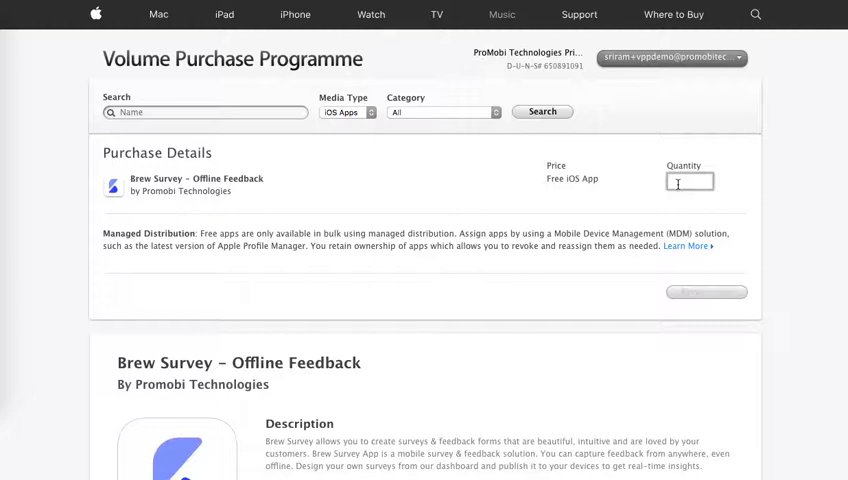
{"action": "type", "text": "5"}
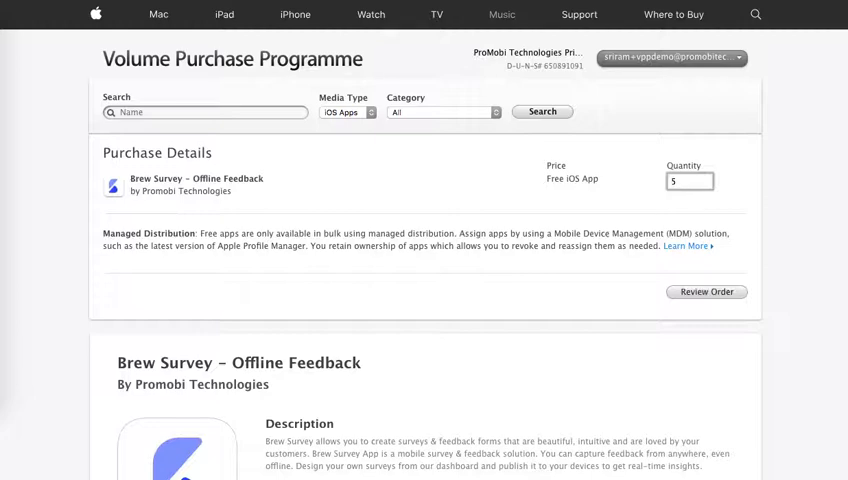
{"action": "left_click", "coordinate": [706, 291]}
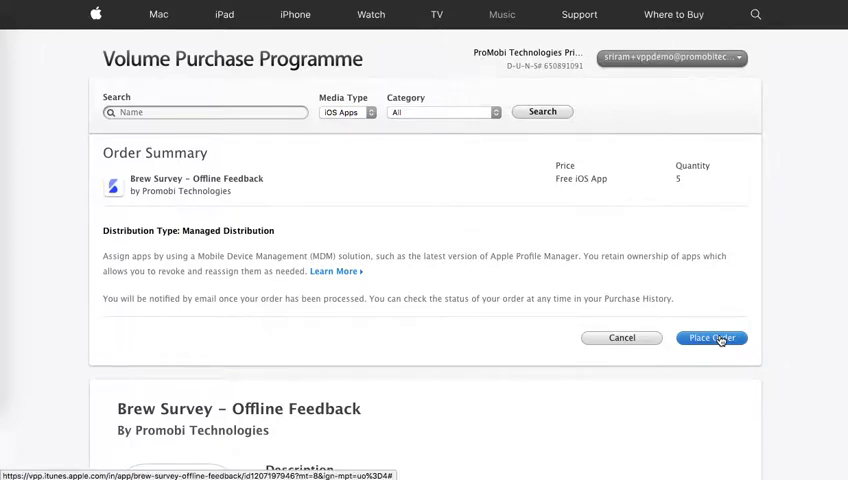
{"action": "left_click", "coordinate": [711, 337]}
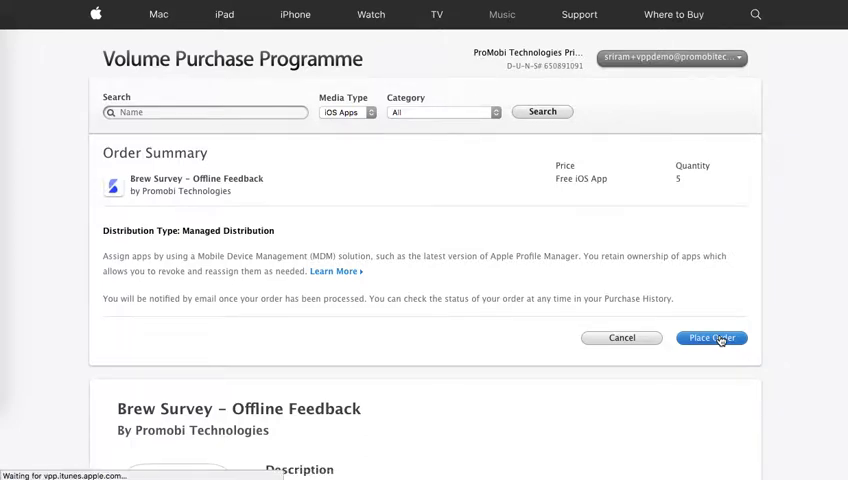
{"action": "left_click", "coordinate": [711, 337]}
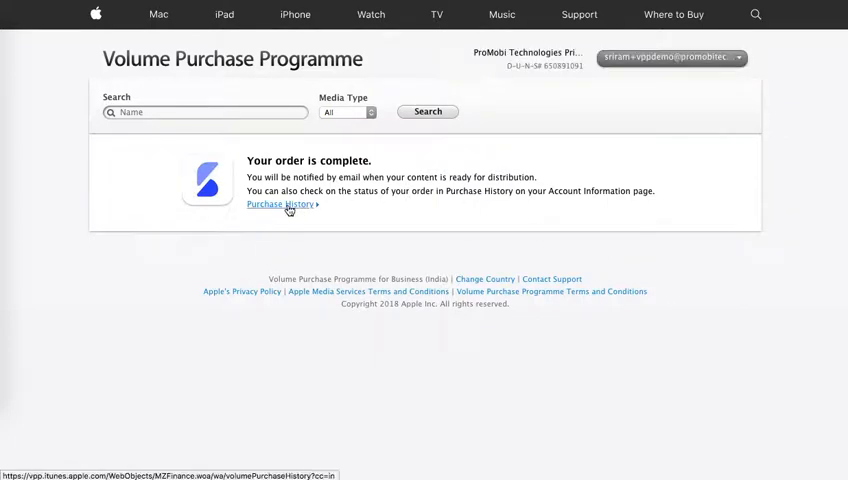
{"action": "left_click", "coordinate": [281, 205]}
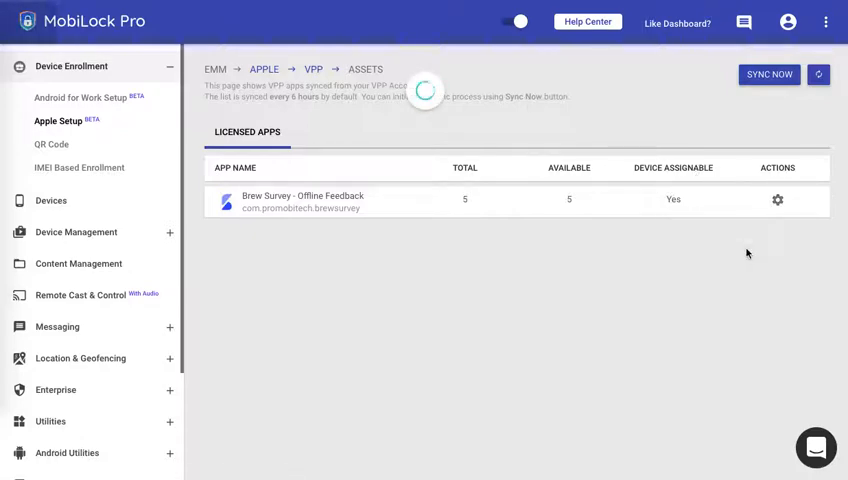
- Trigger Sync Now on the VPP Assets page and dismiss the syncing notice
{"action": "left_click", "coordinate": [769, 74]}
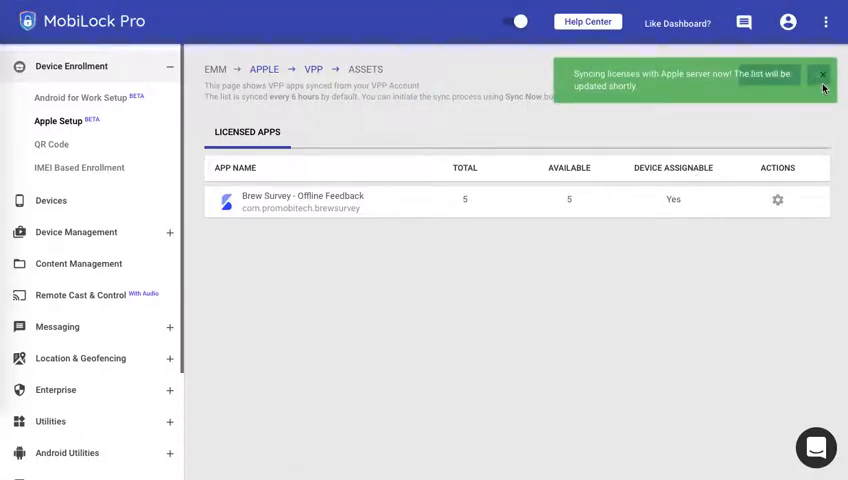
{"action": "left_click", "coordinate": [820, 74]}
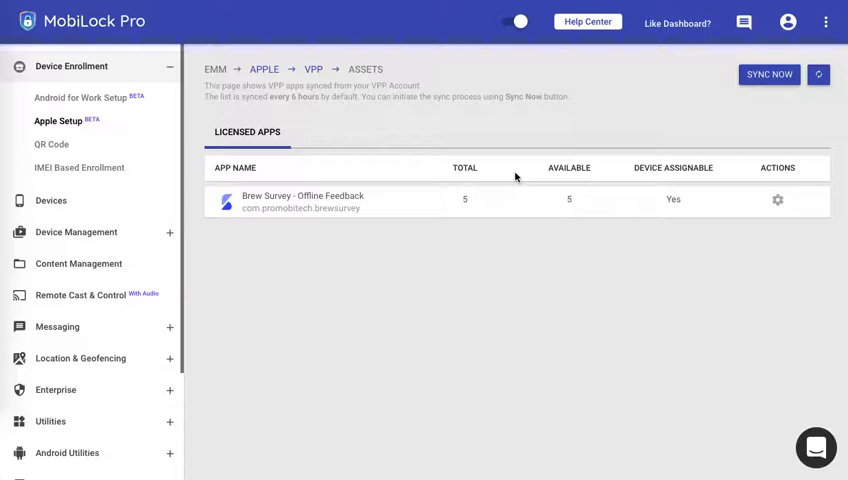
{"action": "mouse_move", "coordinate": [509, 207]}
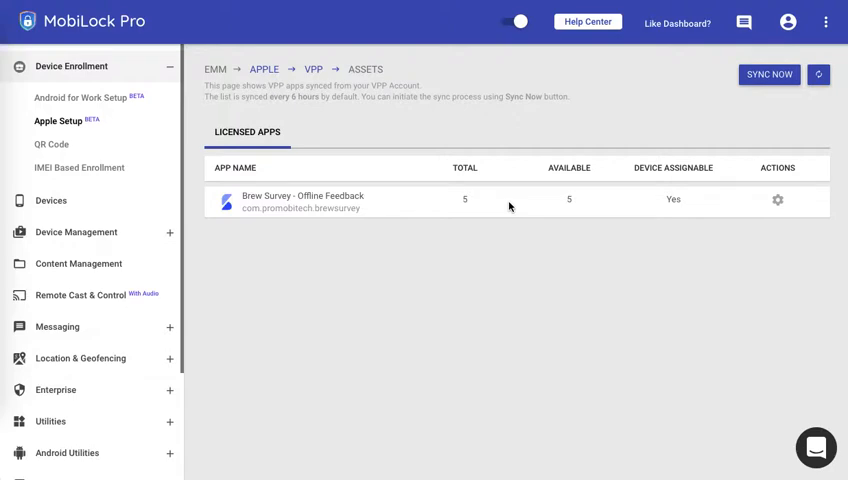
{"action": "mouse_move", "coordinate": [510, 210]}
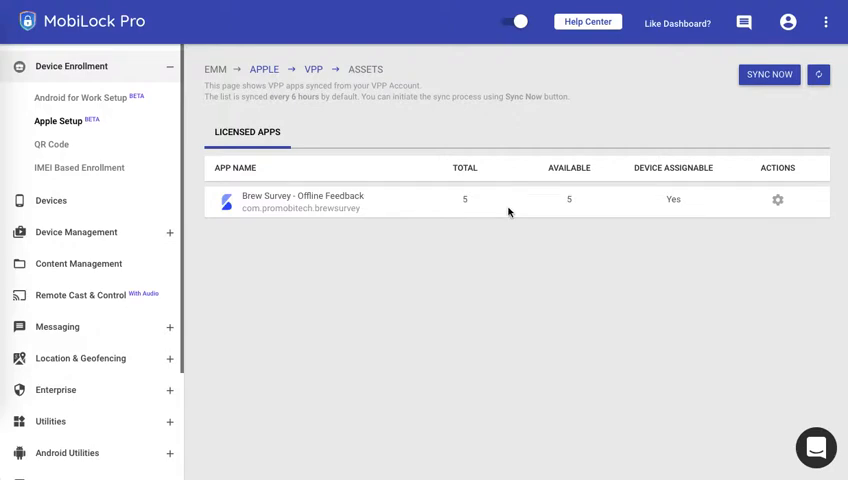
{"action": "mouse_move", "coordinate": [540, 145]}
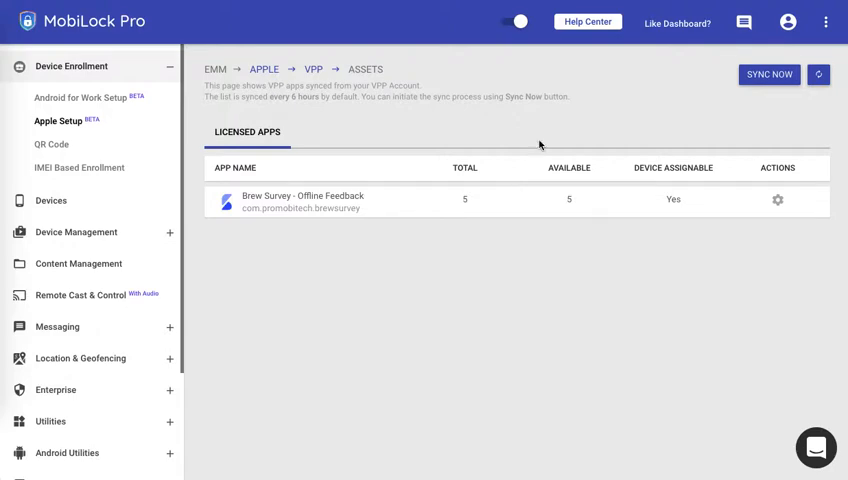